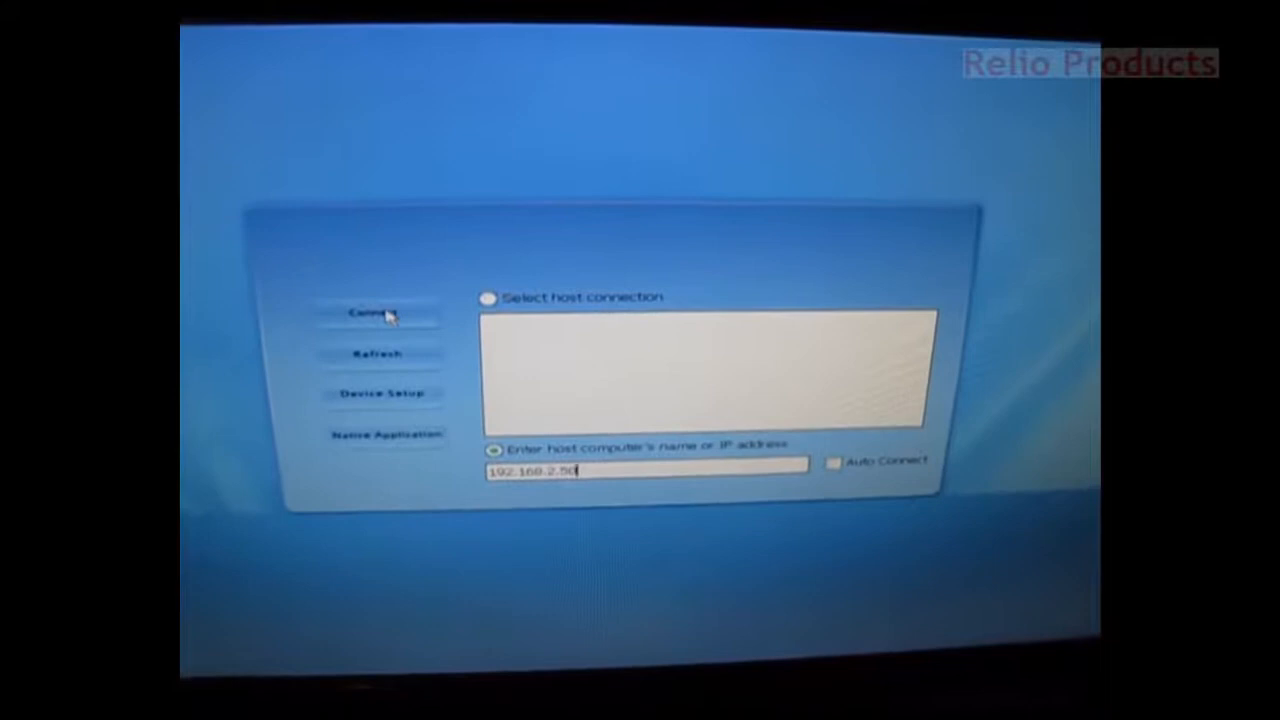
Connect the thin client to 192.168.2.58 and submit the user name and password
click(377, 312)
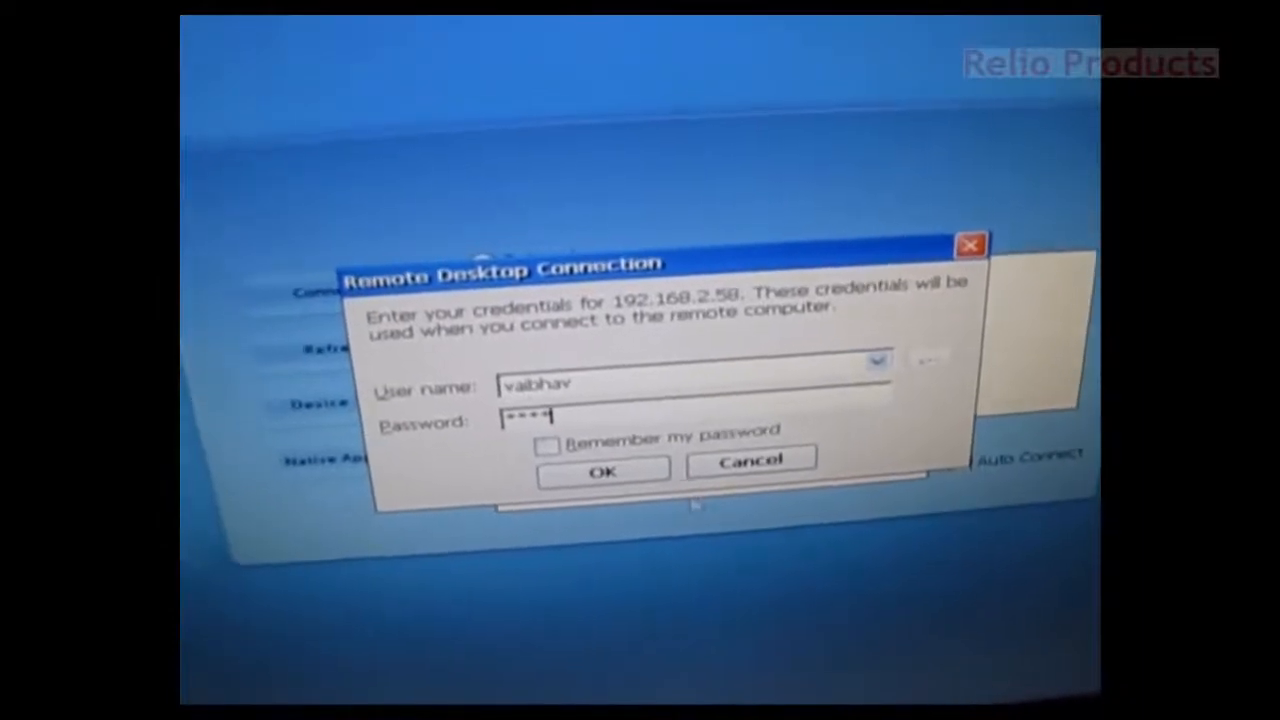
click(603, 470)
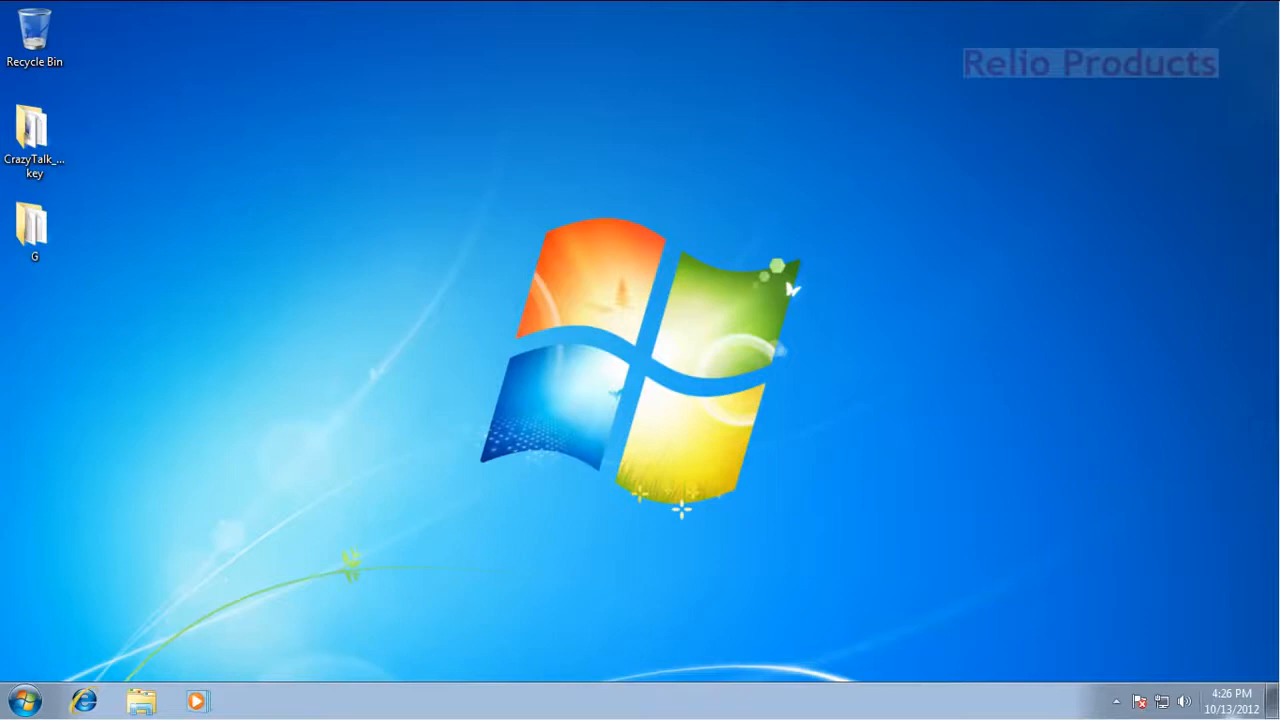
mouse_move(480, 618)
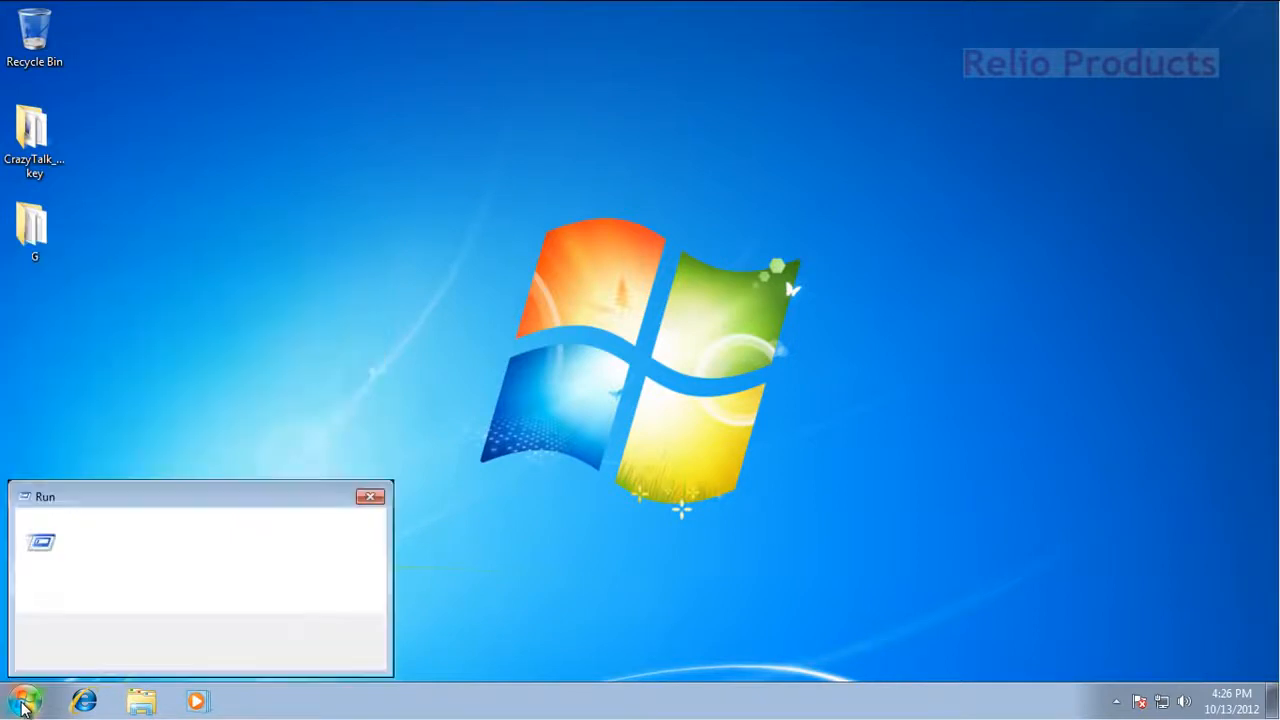
Run mmc.exe from the Run dialog and approve the User Account Control prompt
text(Control userpasswords2)
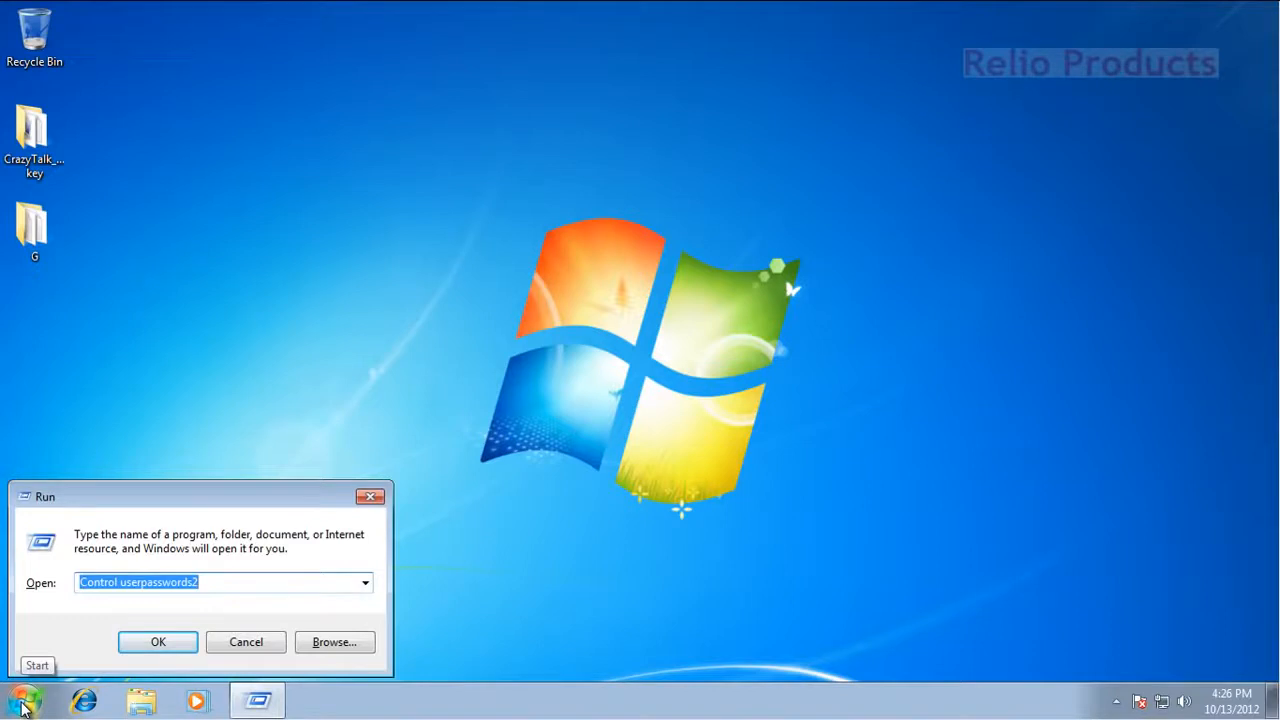
text(mmc.ex)
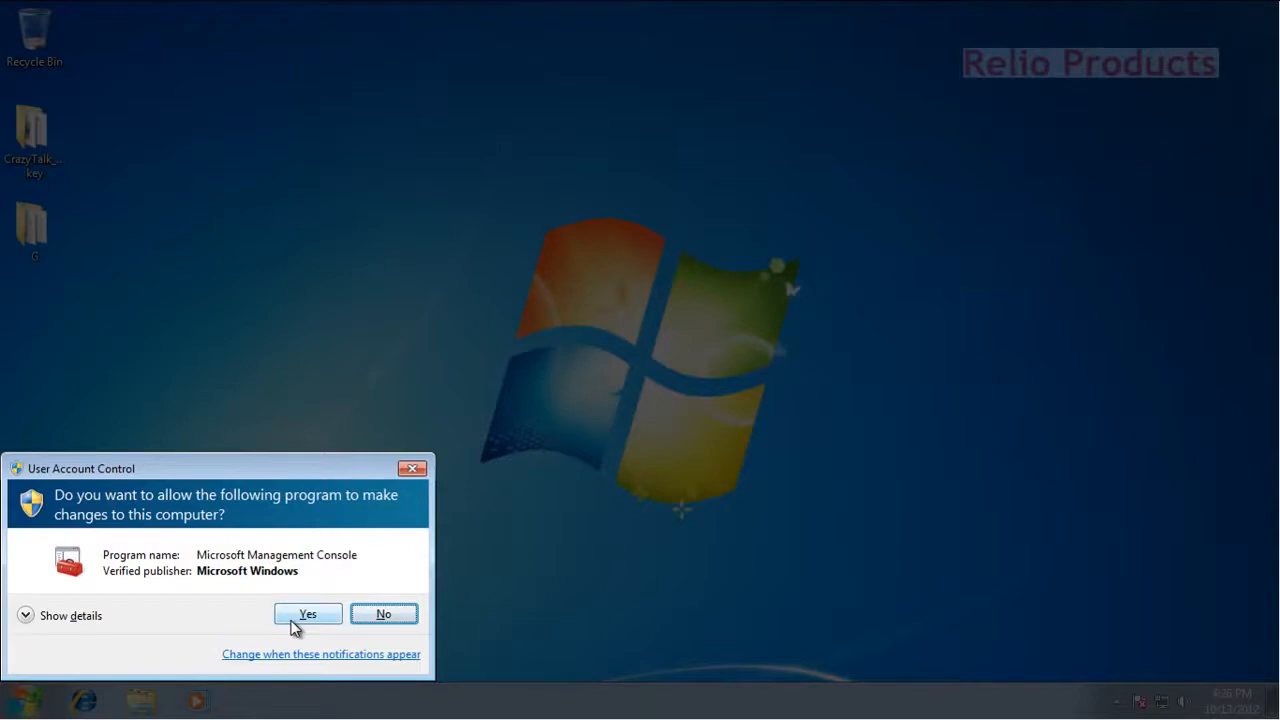
click(307, 613)
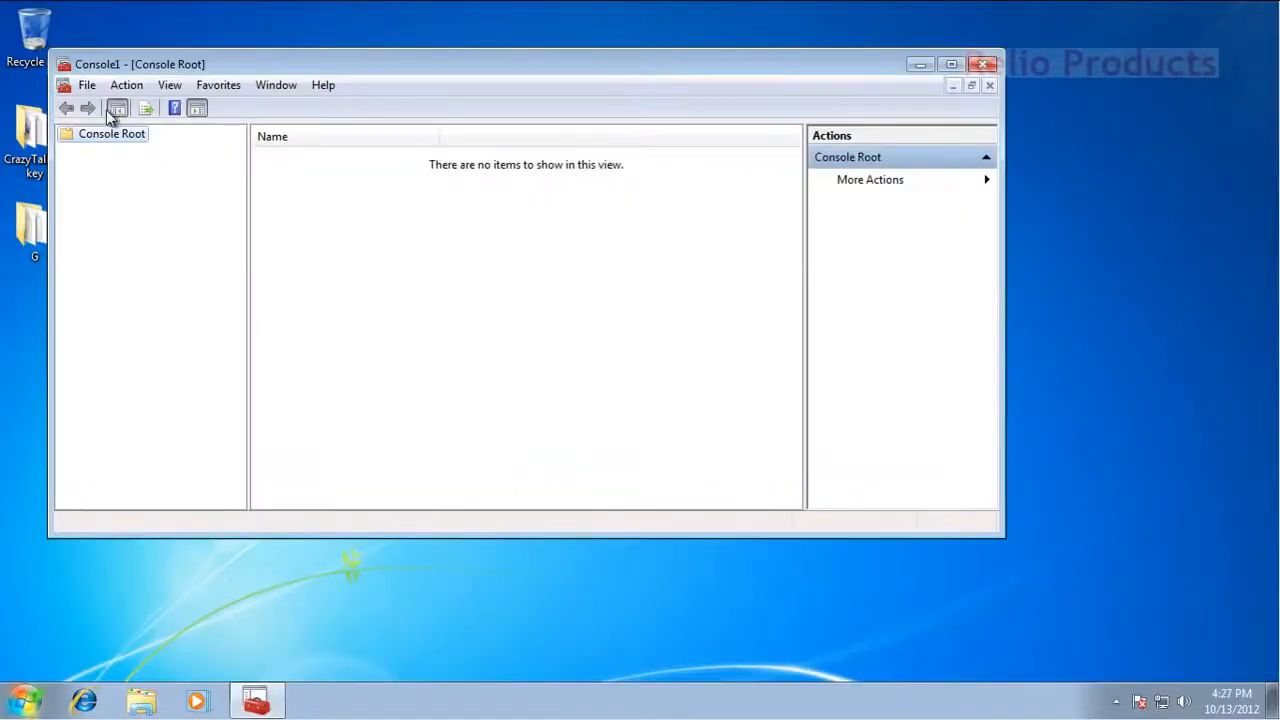
Open File > Add/Remove Snap-in from the empty console
click(87, 84)
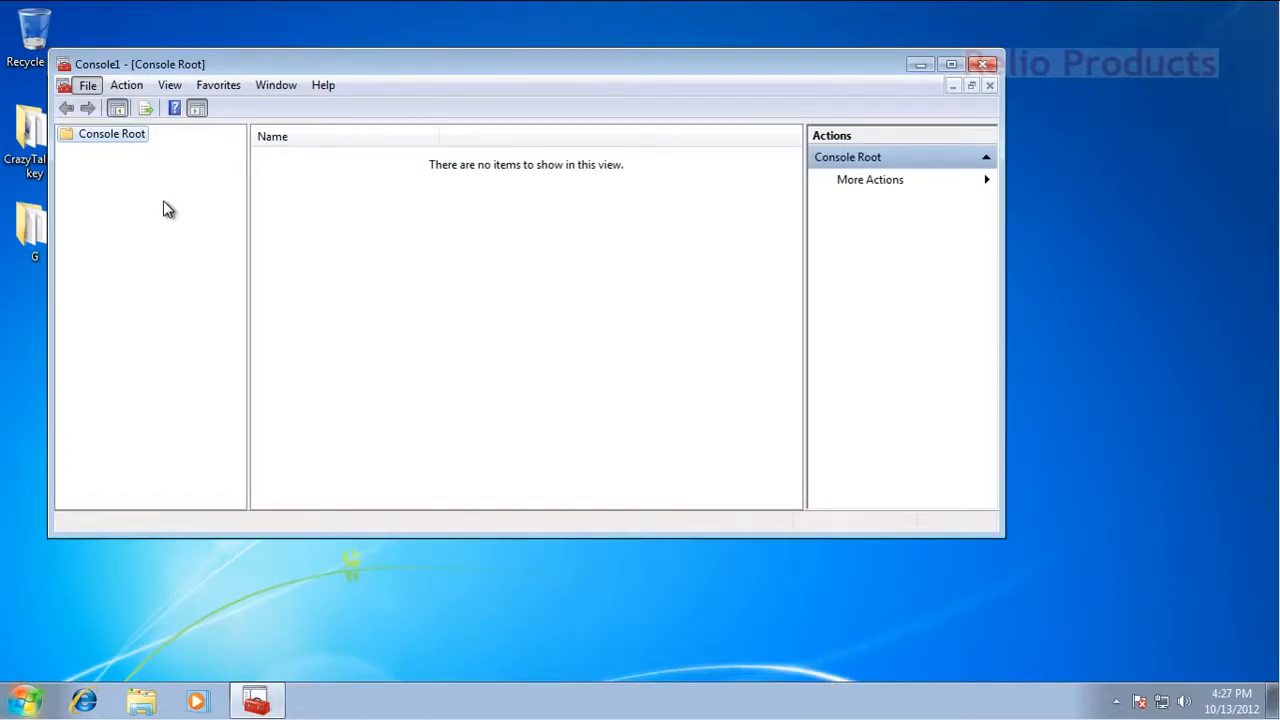
mouse_move(191, 235)
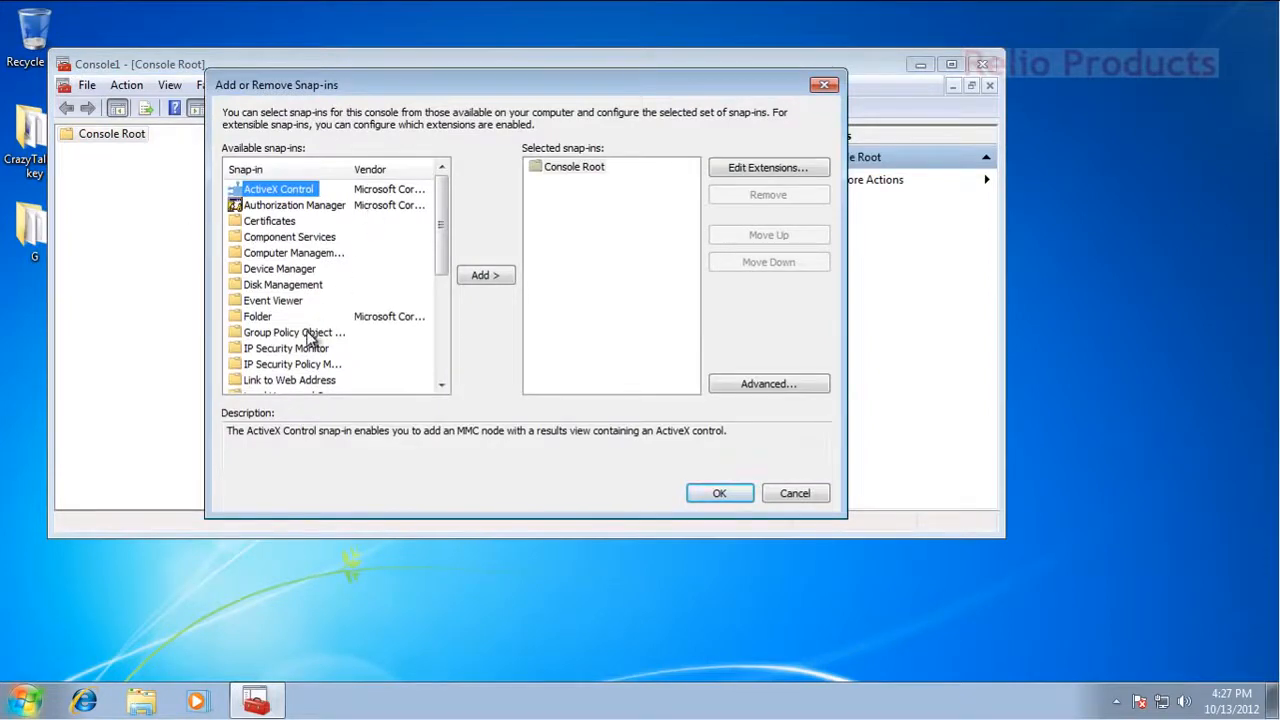
Add the Group Policy Object Editor snap-in for Local Computer and confirm with OK
click(293, 332)
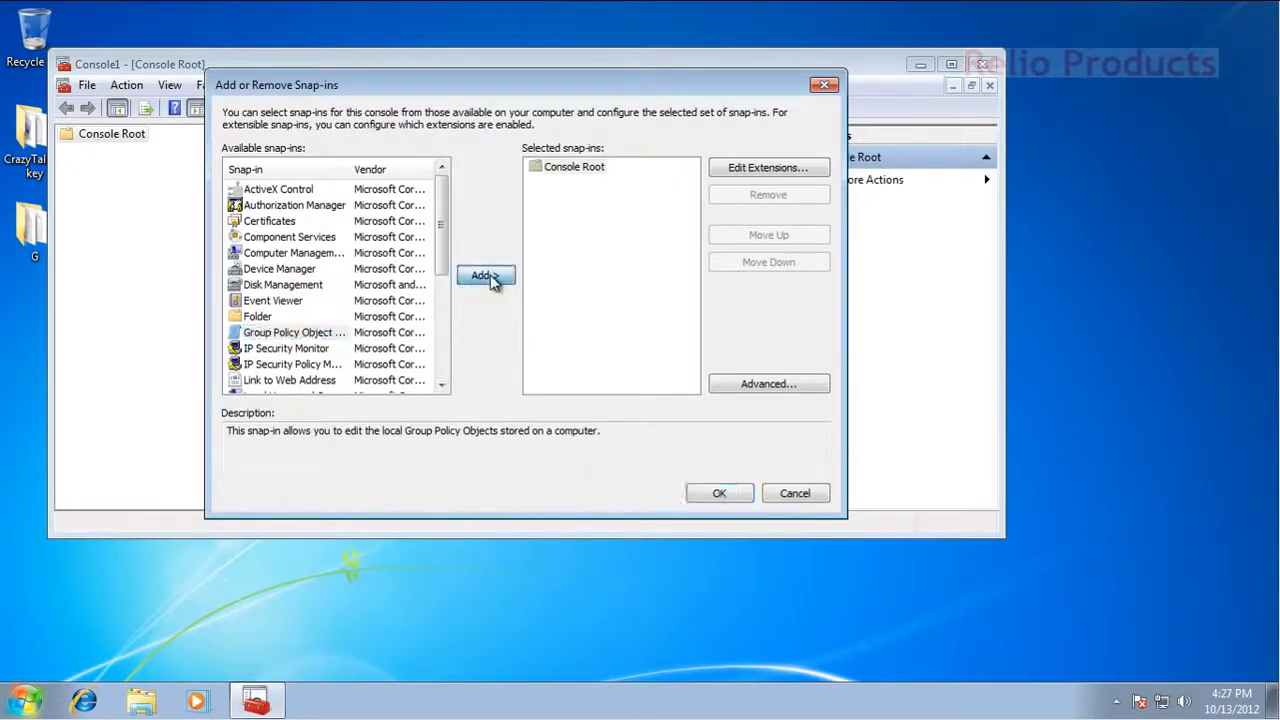
click(486, 276)
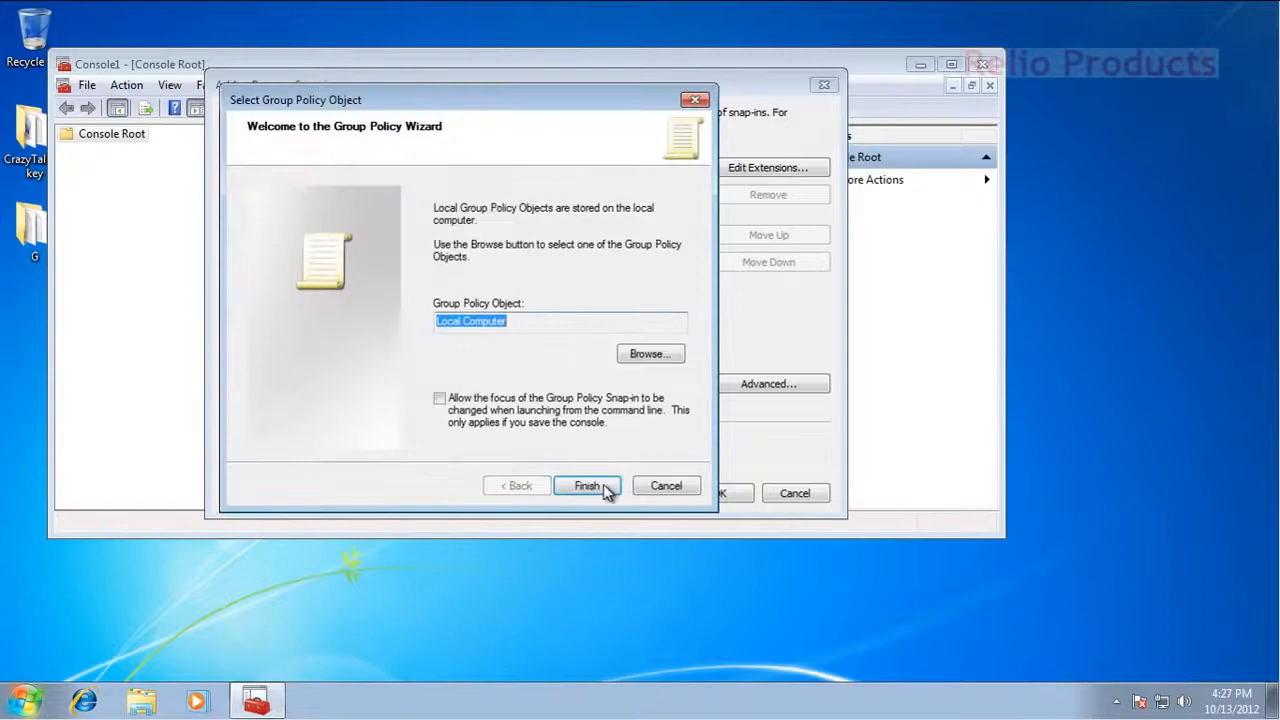
click(587, 485)
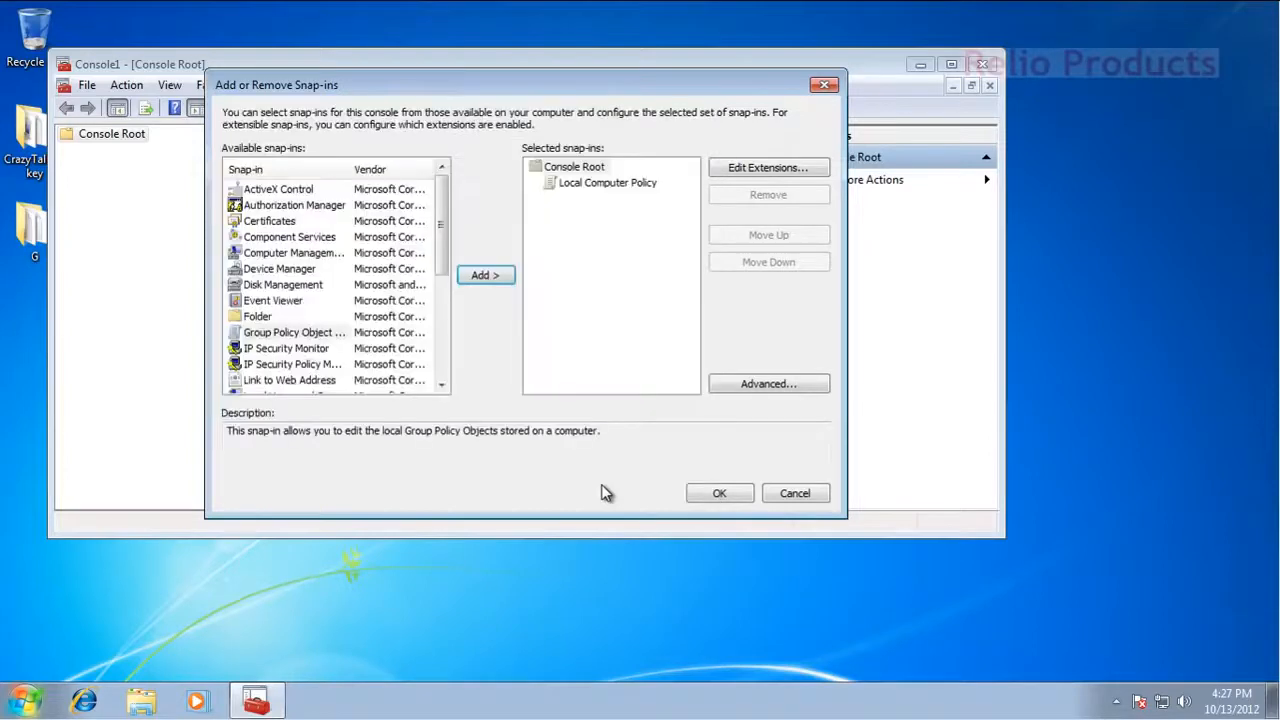
click(719, 492)
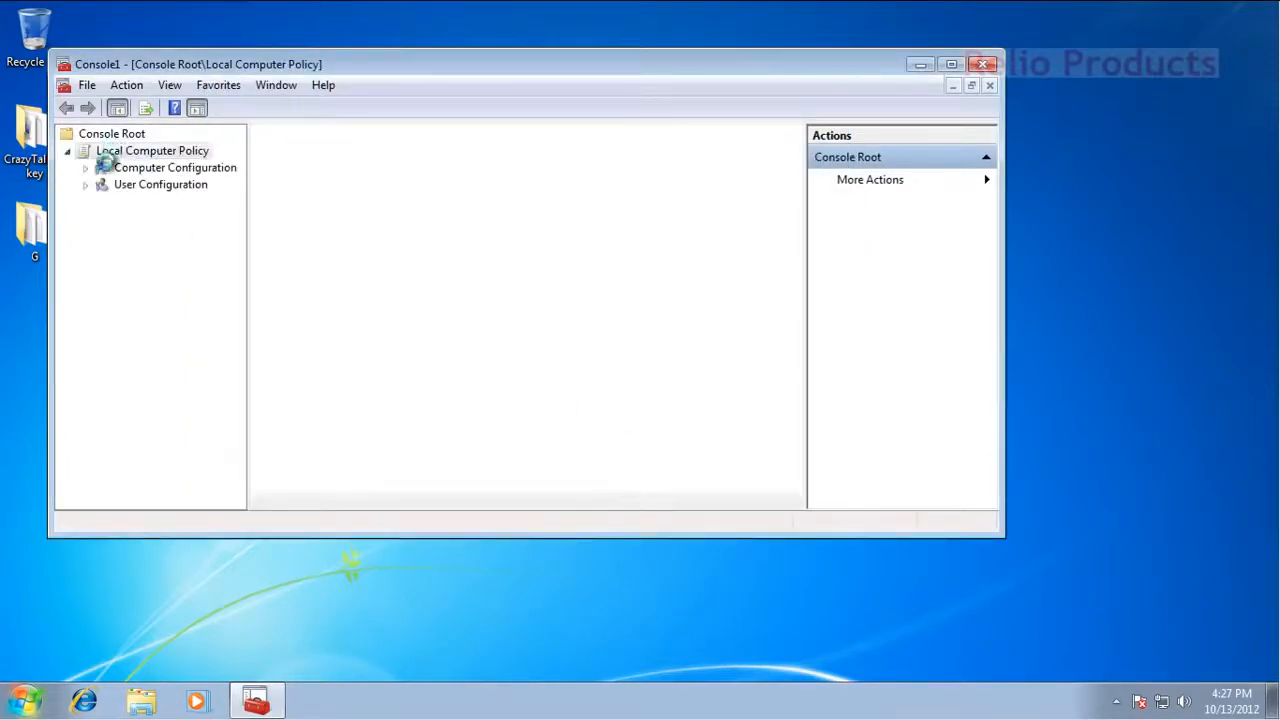
Maximize the console and expand Computer Configuration > Administrative Templates to Windows Components
click(152, 150)
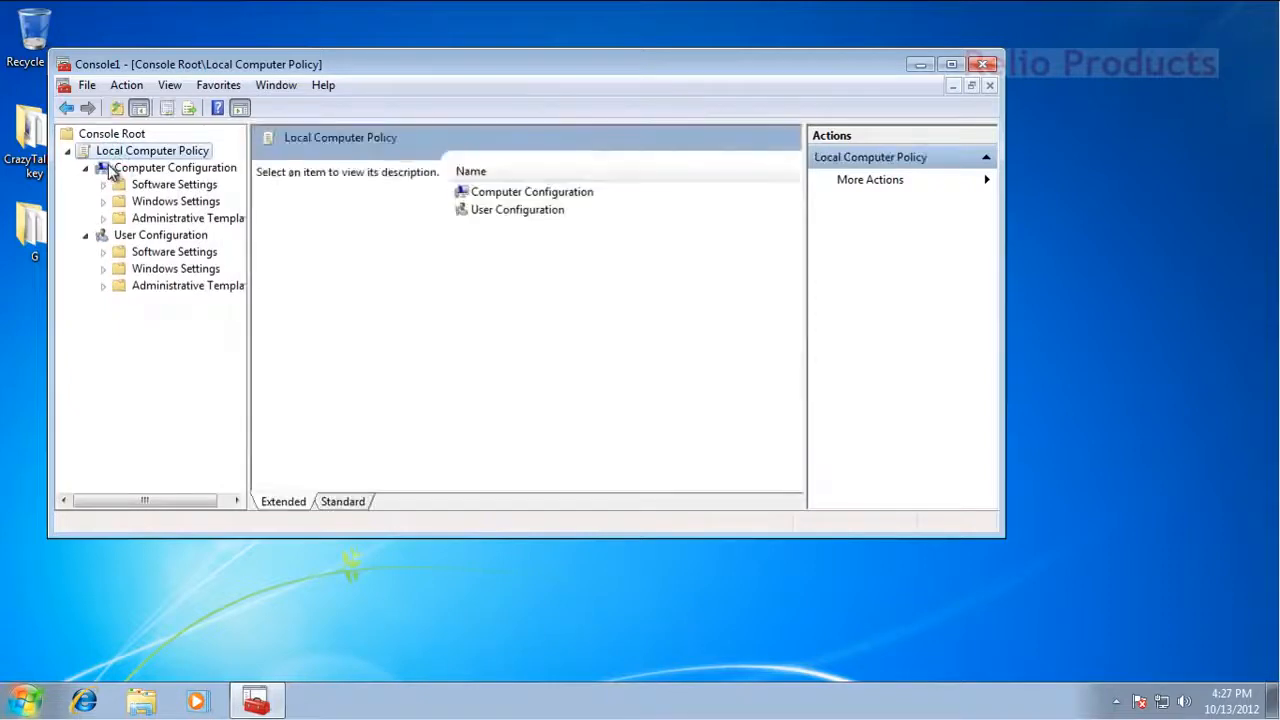
click(951, 64)
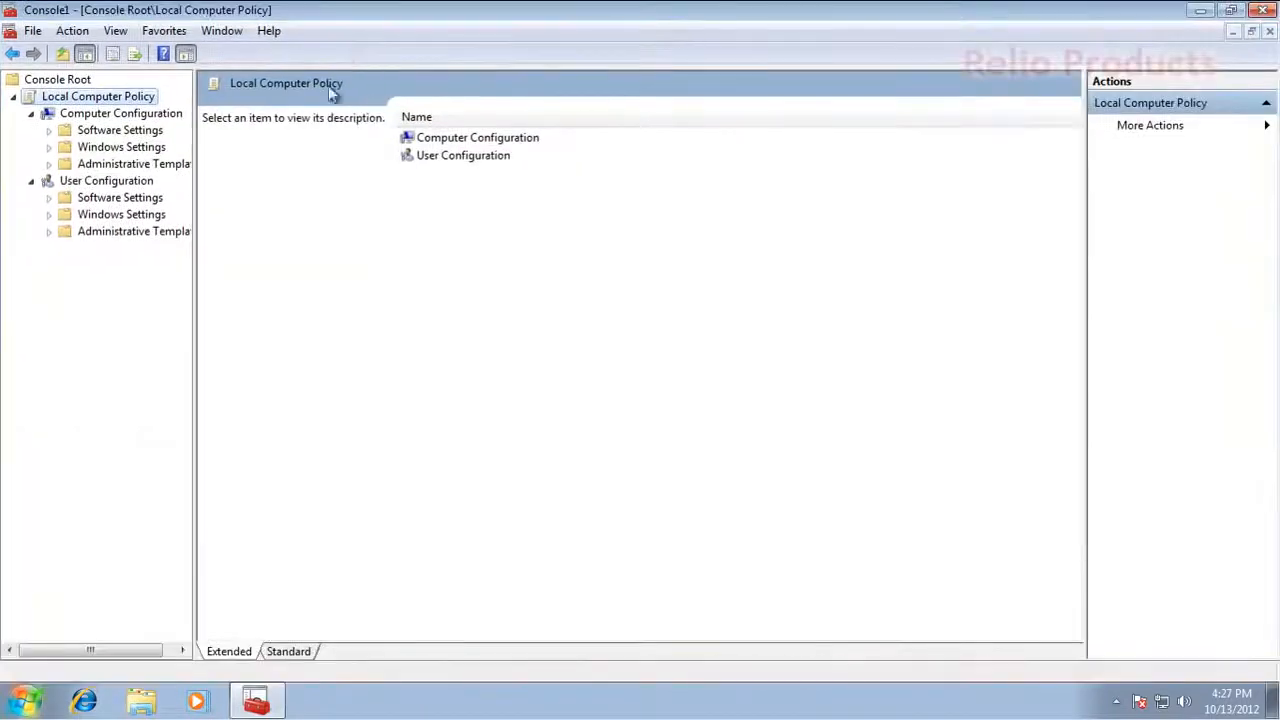
click(133, 163)
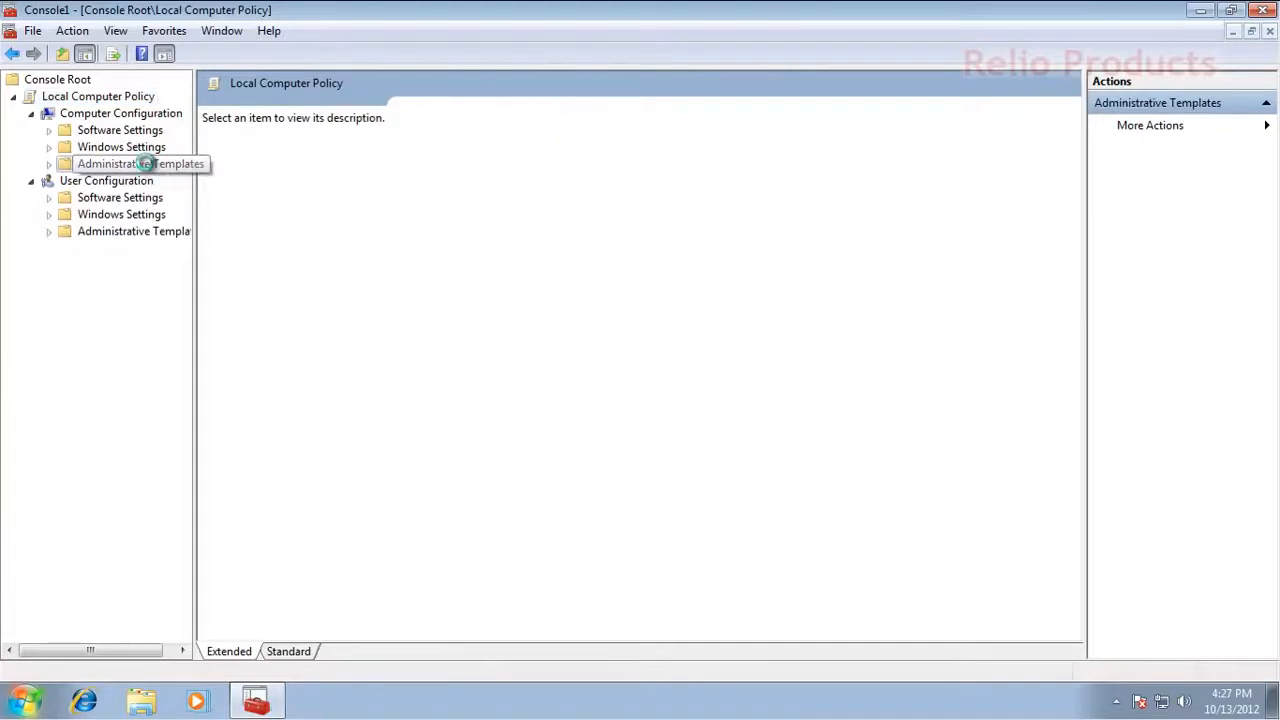
click(140, 163)
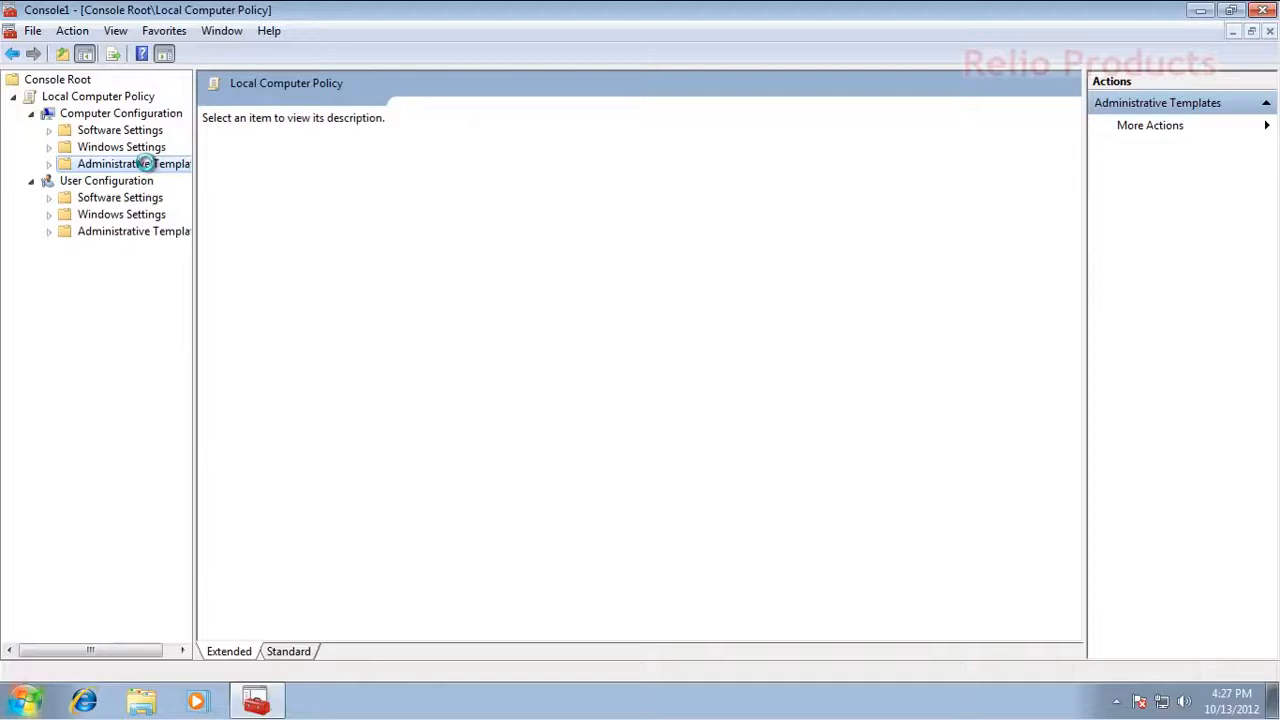
click(133, 163)
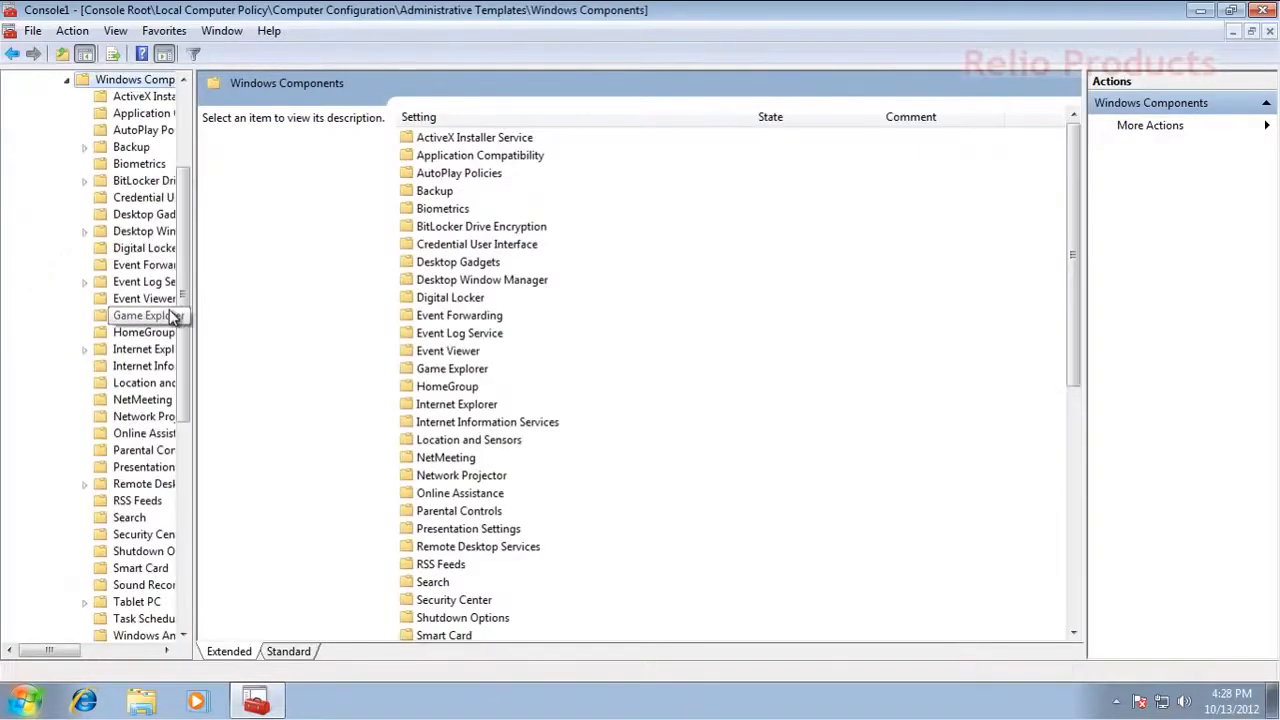
Widen the folder tree and expand Windows Components > Remote Desktop Services
drag(185, 330, 288, 330)
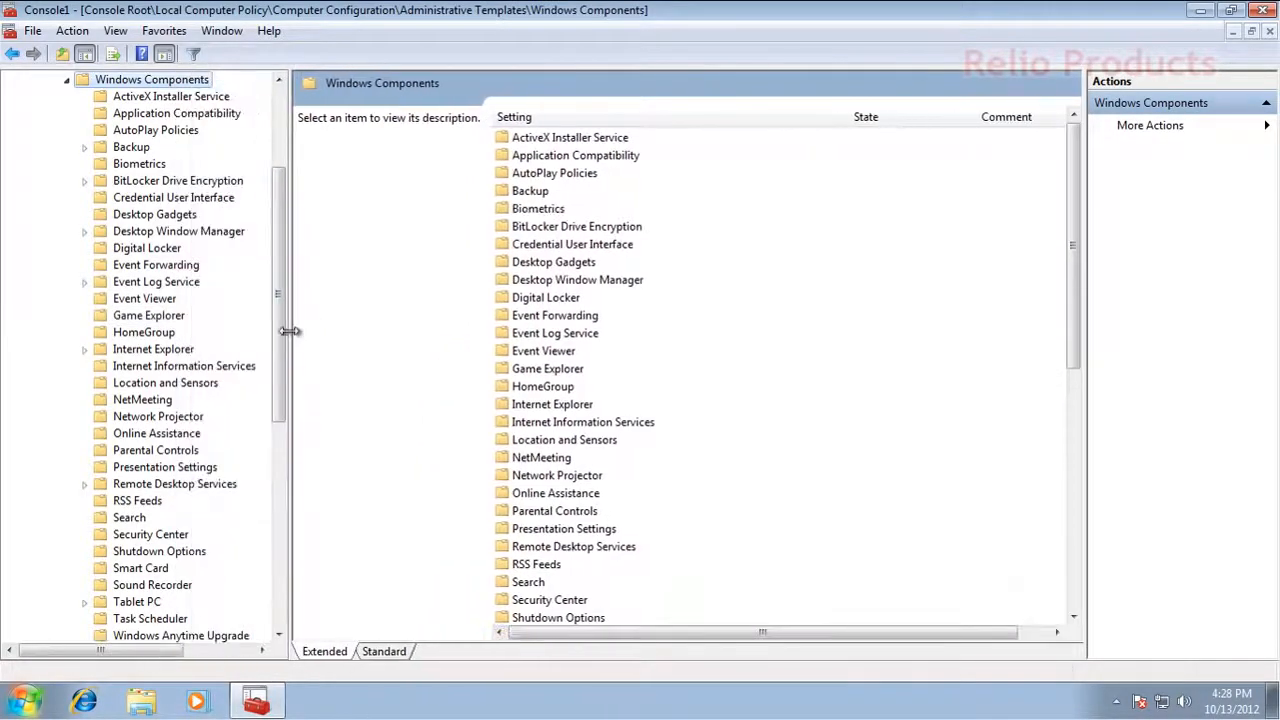
scroll(down, 3)
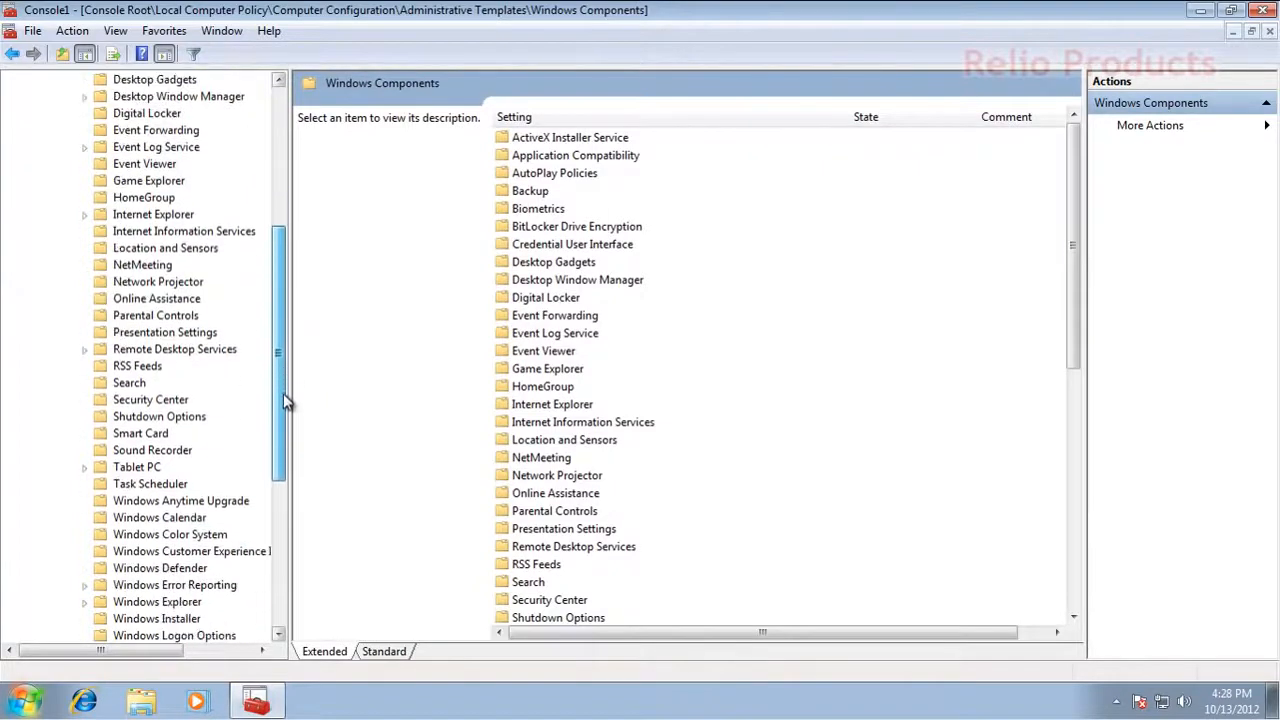
scroll(down, 3)
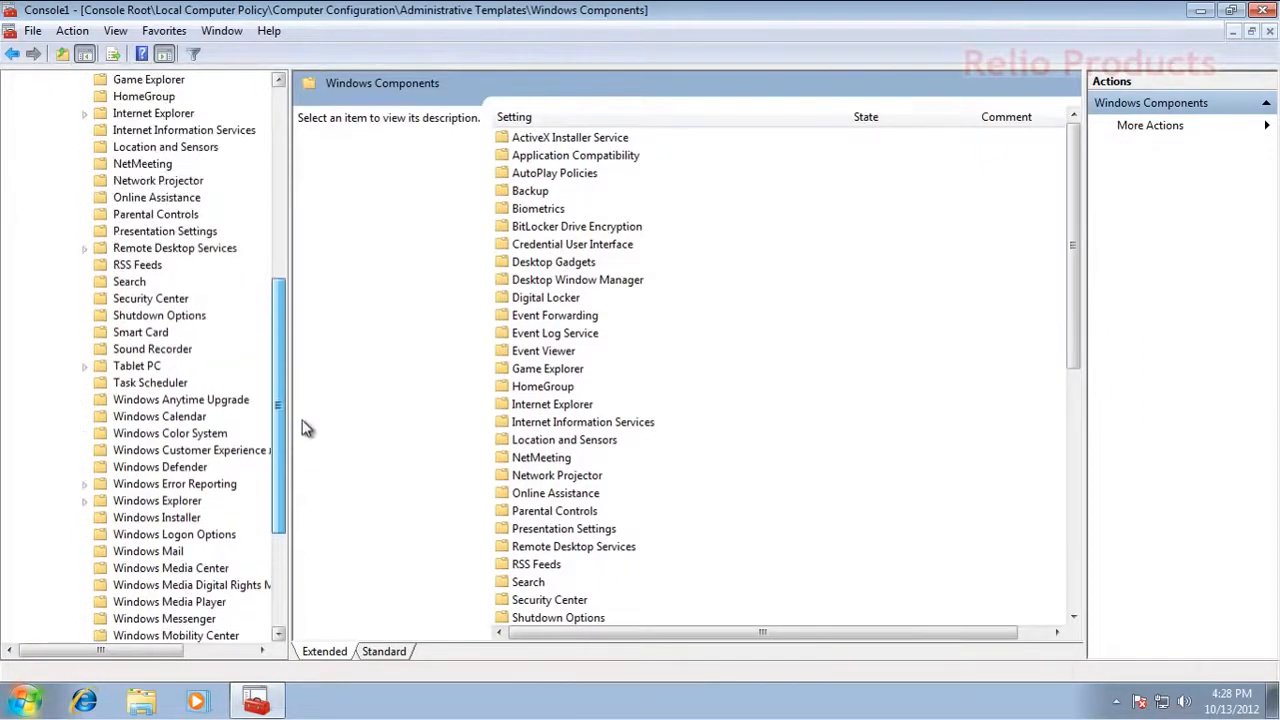
click(174, 248)
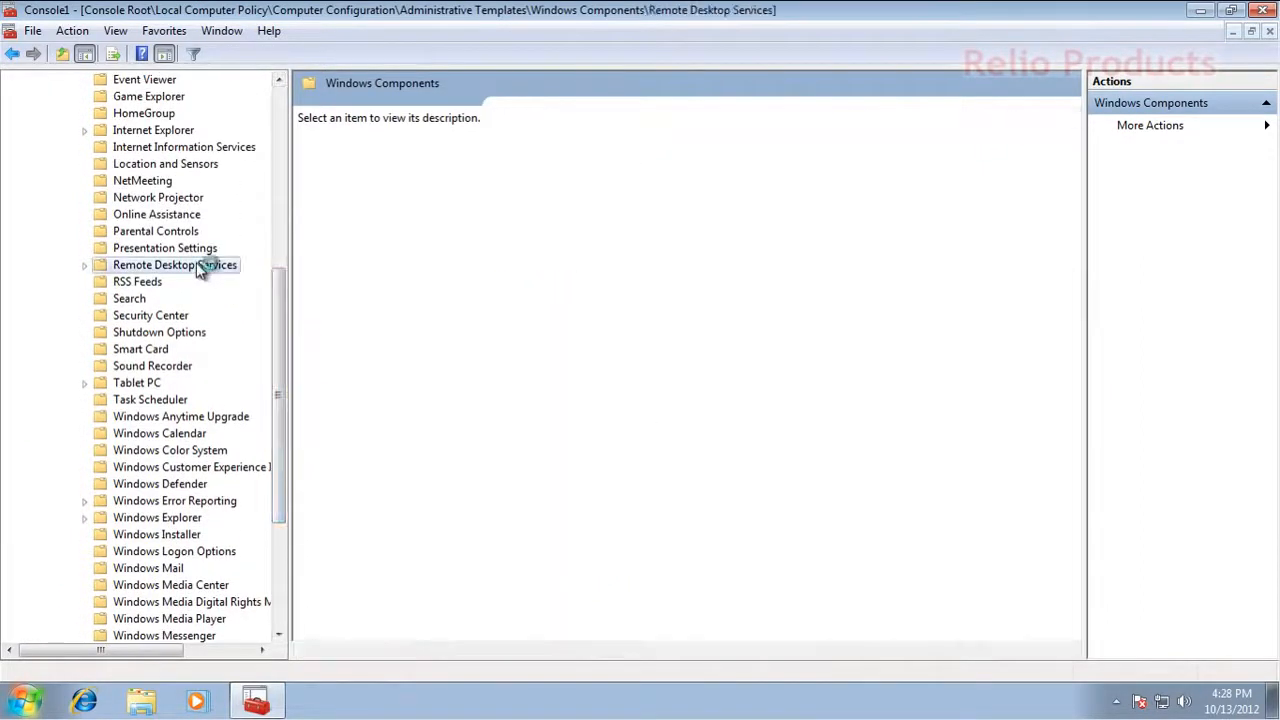
click(174, 264)
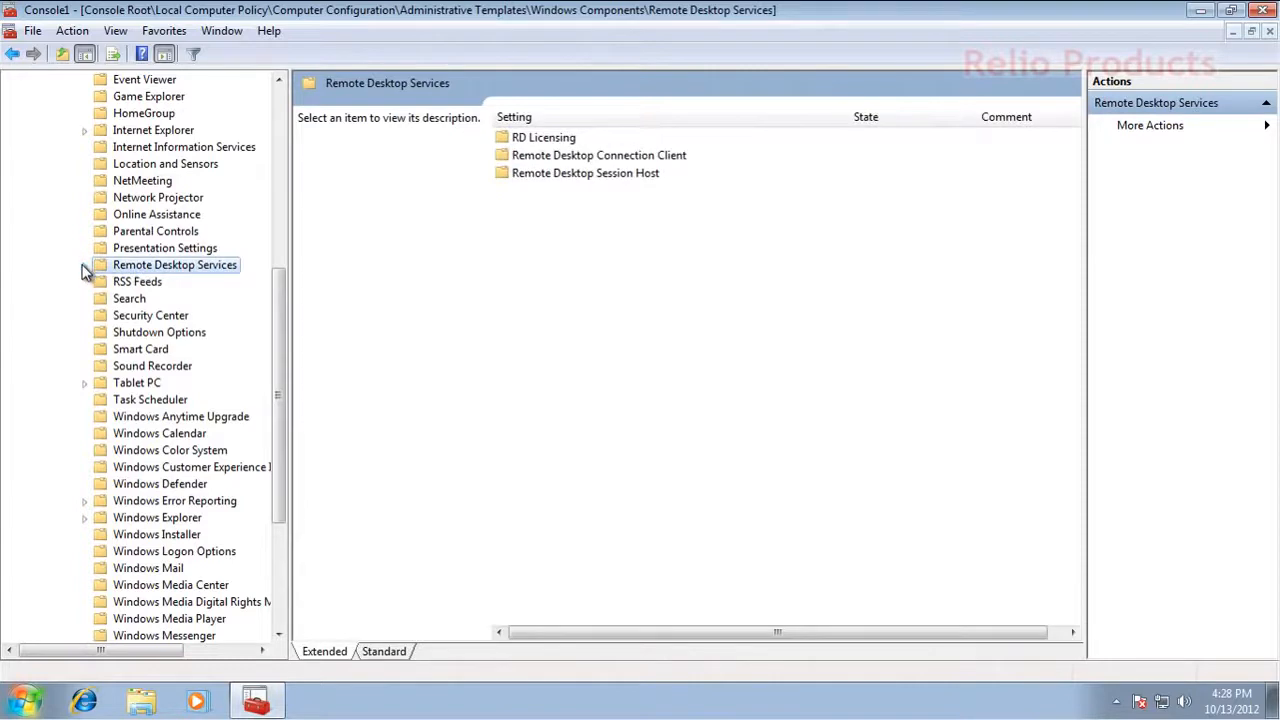
click(84, 264)
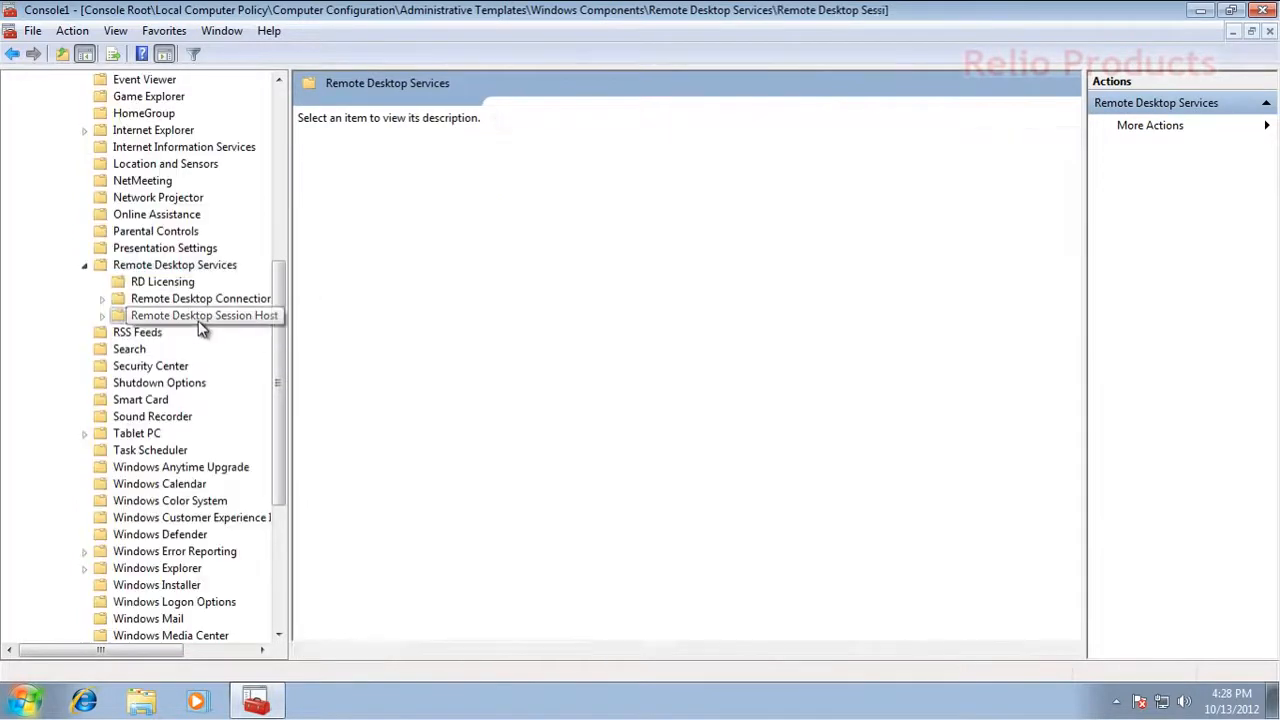
Open Remote Desktop Session Host > Security and select the RDP security layer policy
click(204, 315)
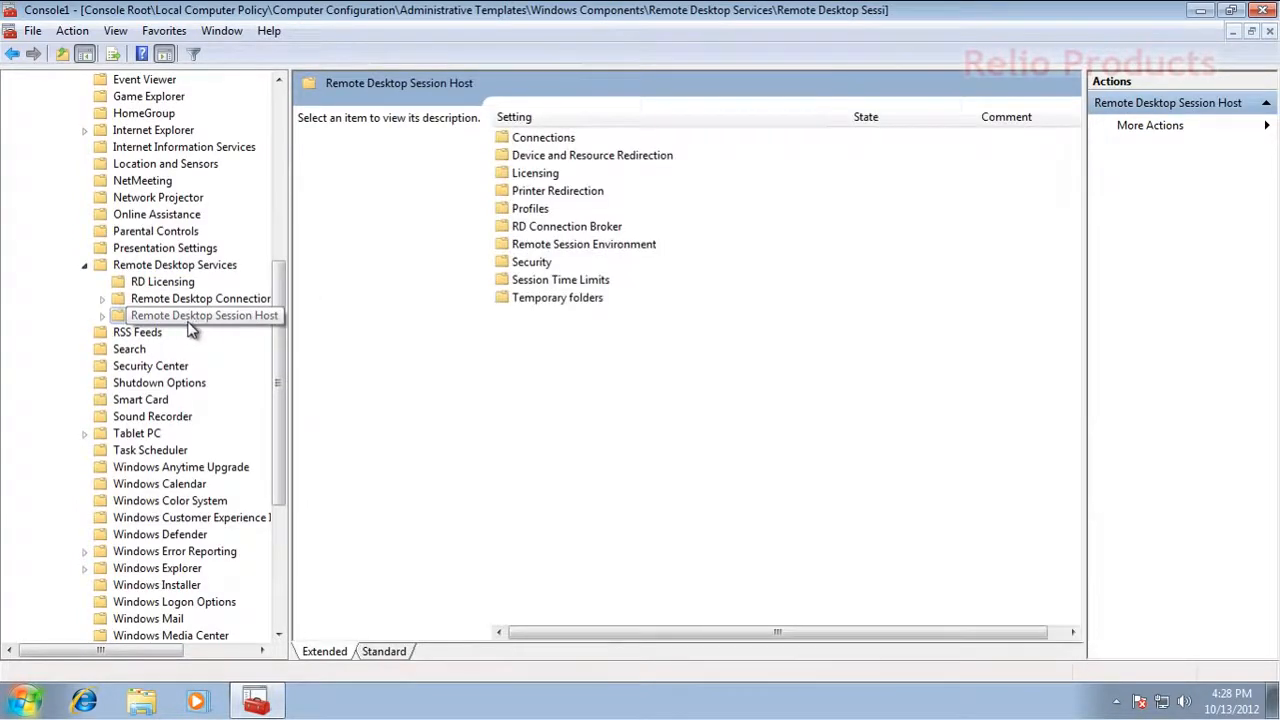
click(102, 315)
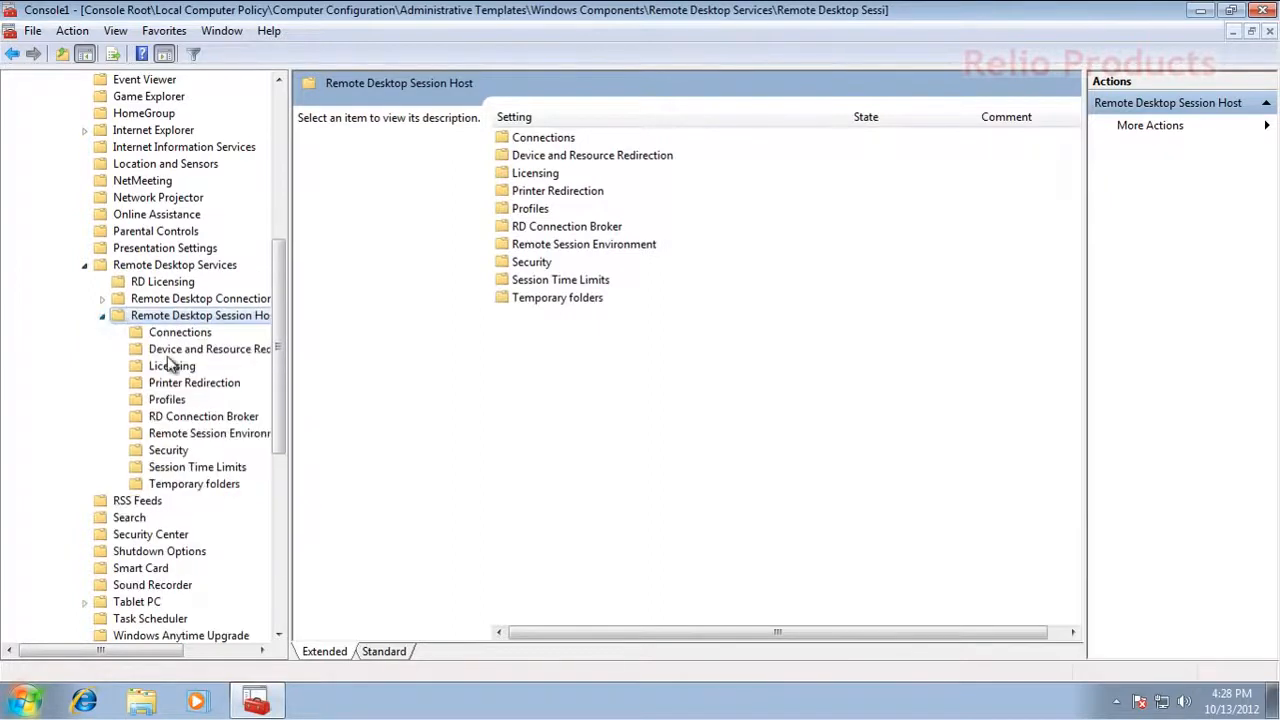
click(168, 450)
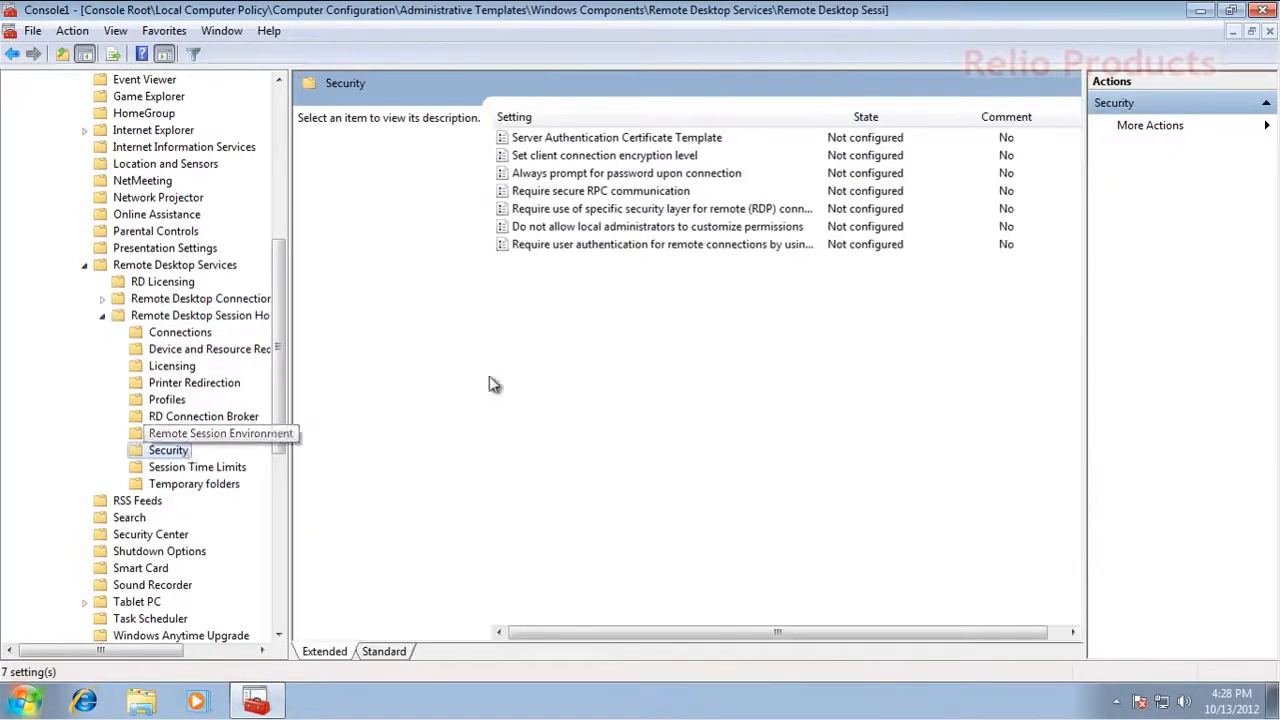
mouse_move(620, 282)
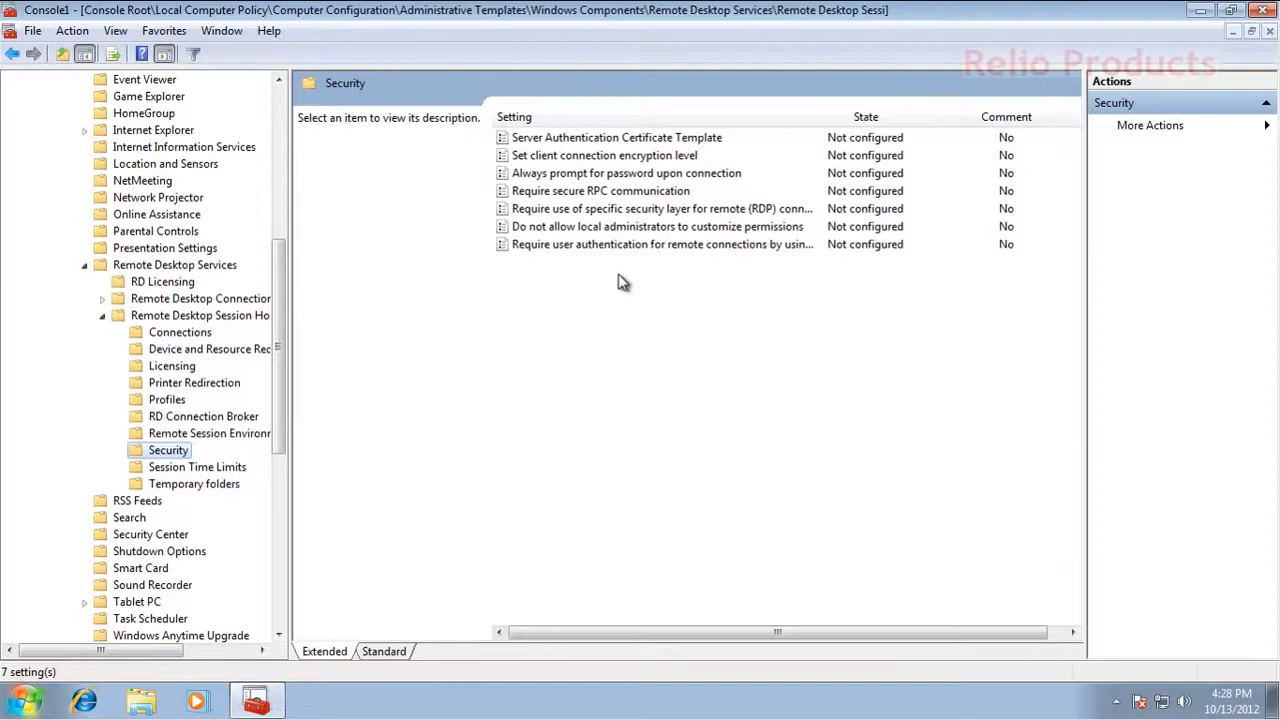
click(661, 208)
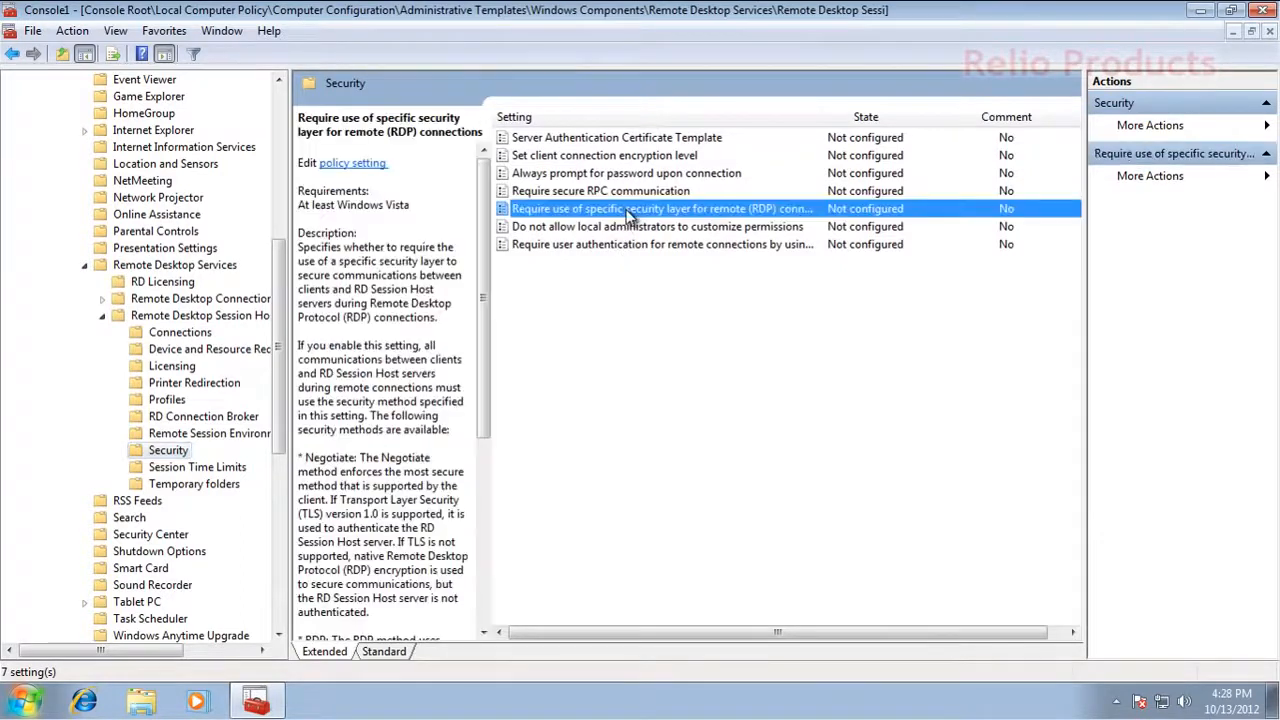
right_click(660, 208)
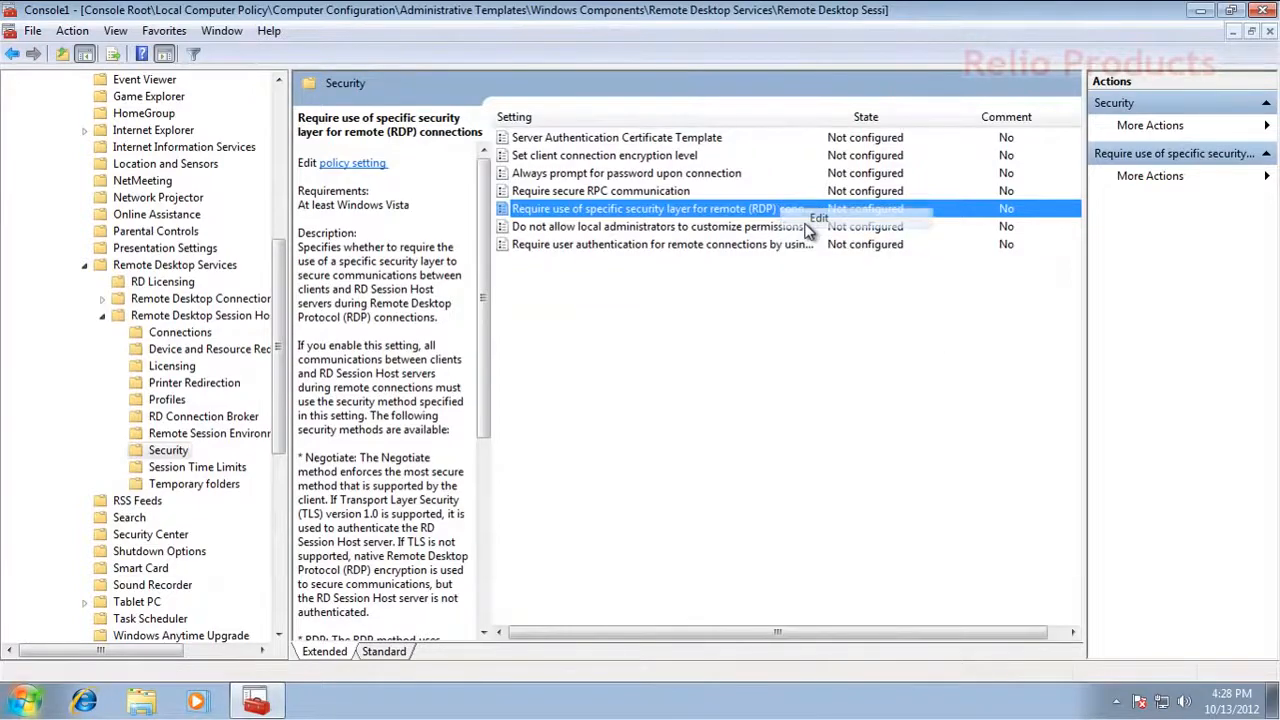
Set 'Require use of specific security layer' to Enabled with RDP layer, then apply
double_click(650, 208)
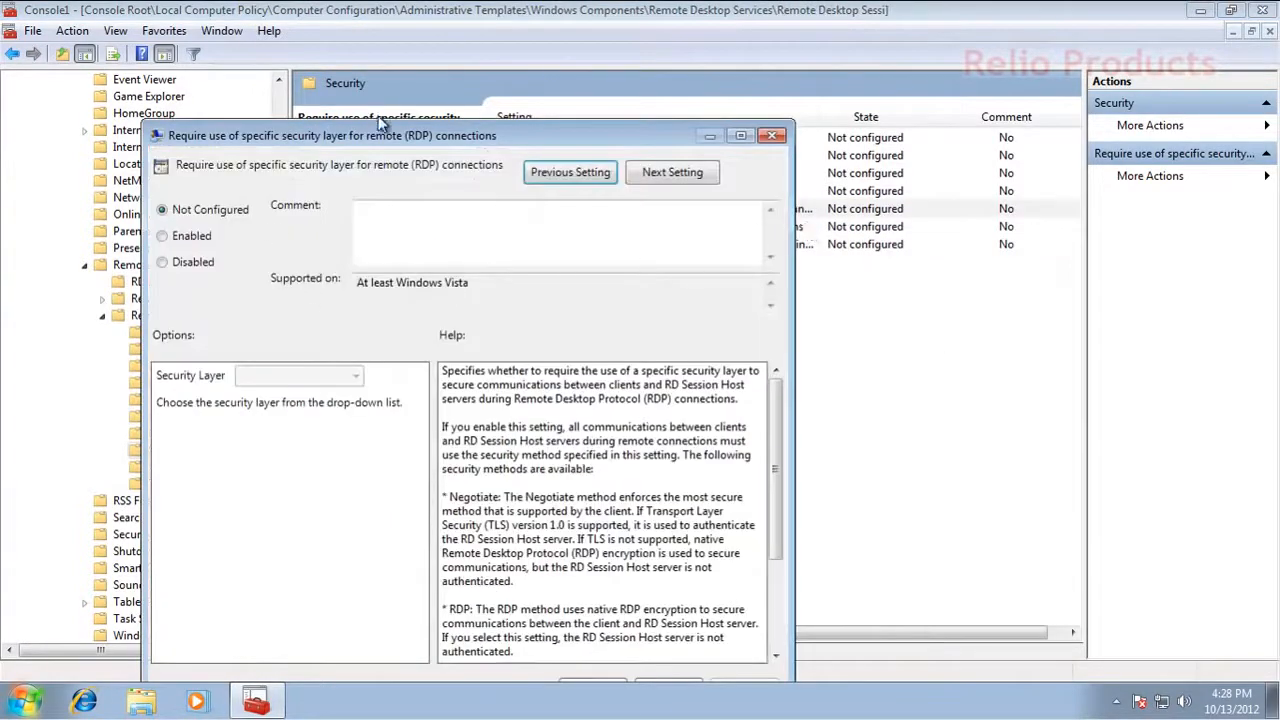
click(161, 197)
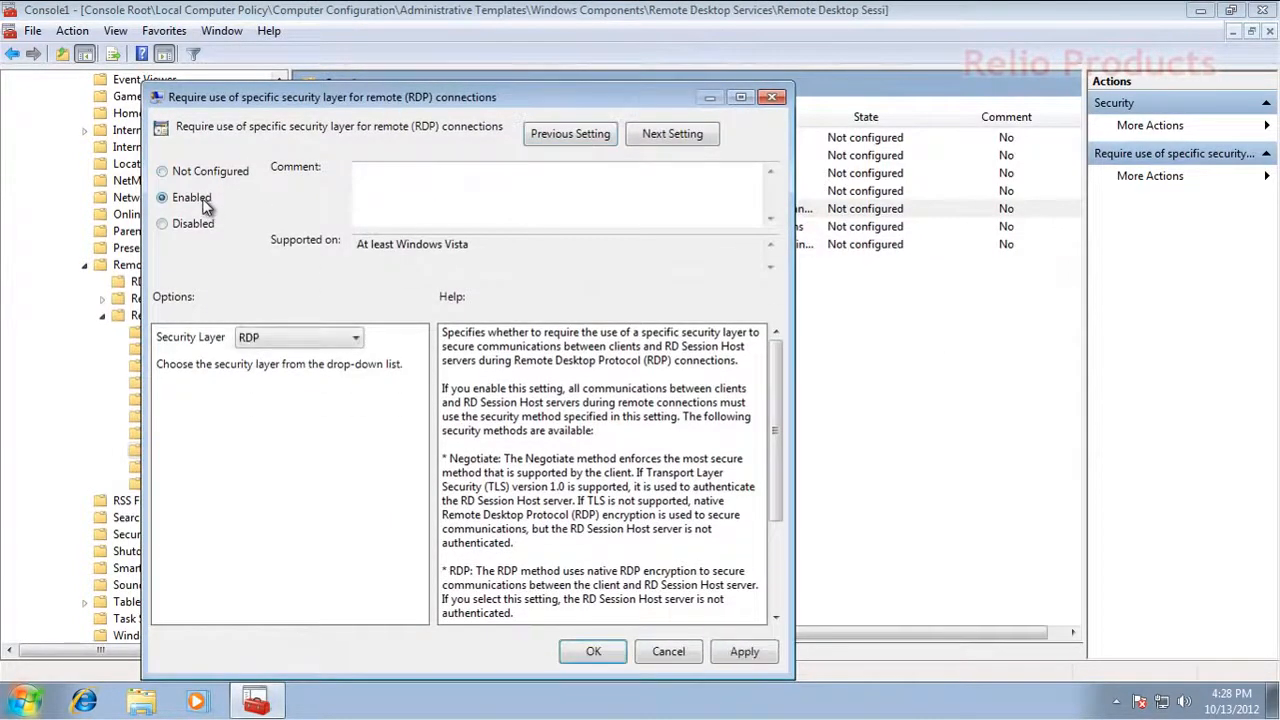
click(355, 337)
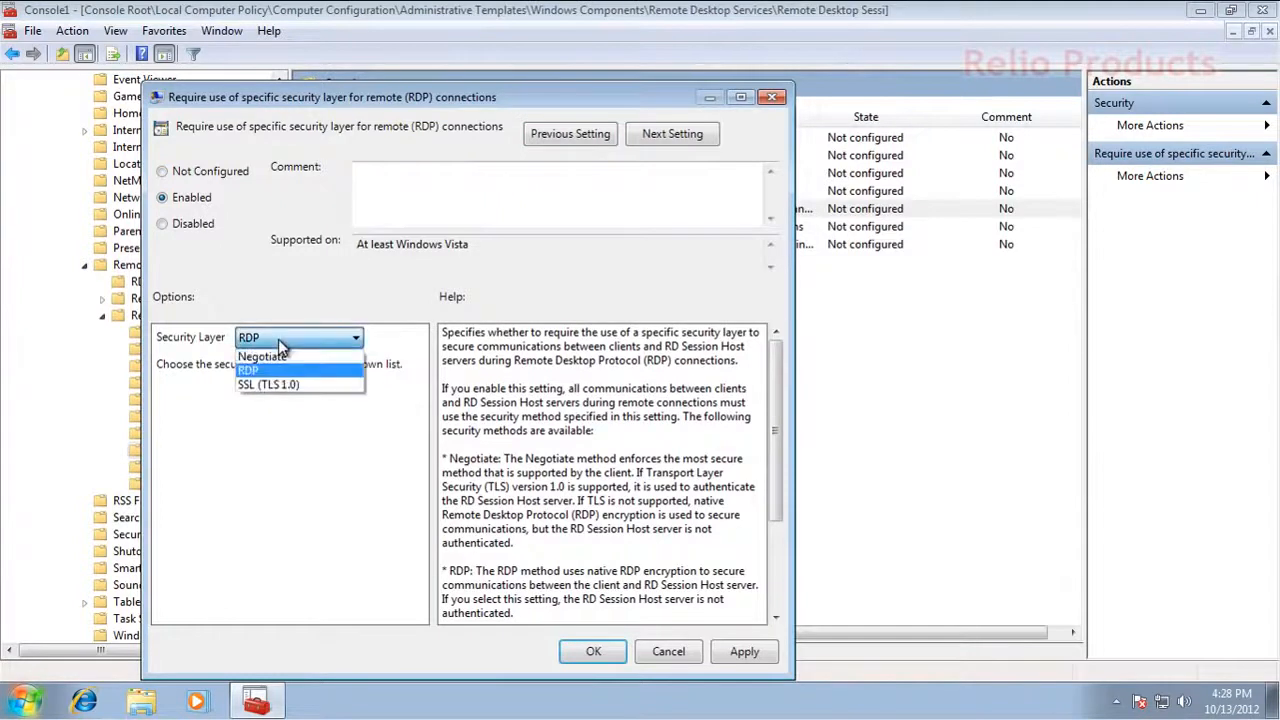
click(248, 370)
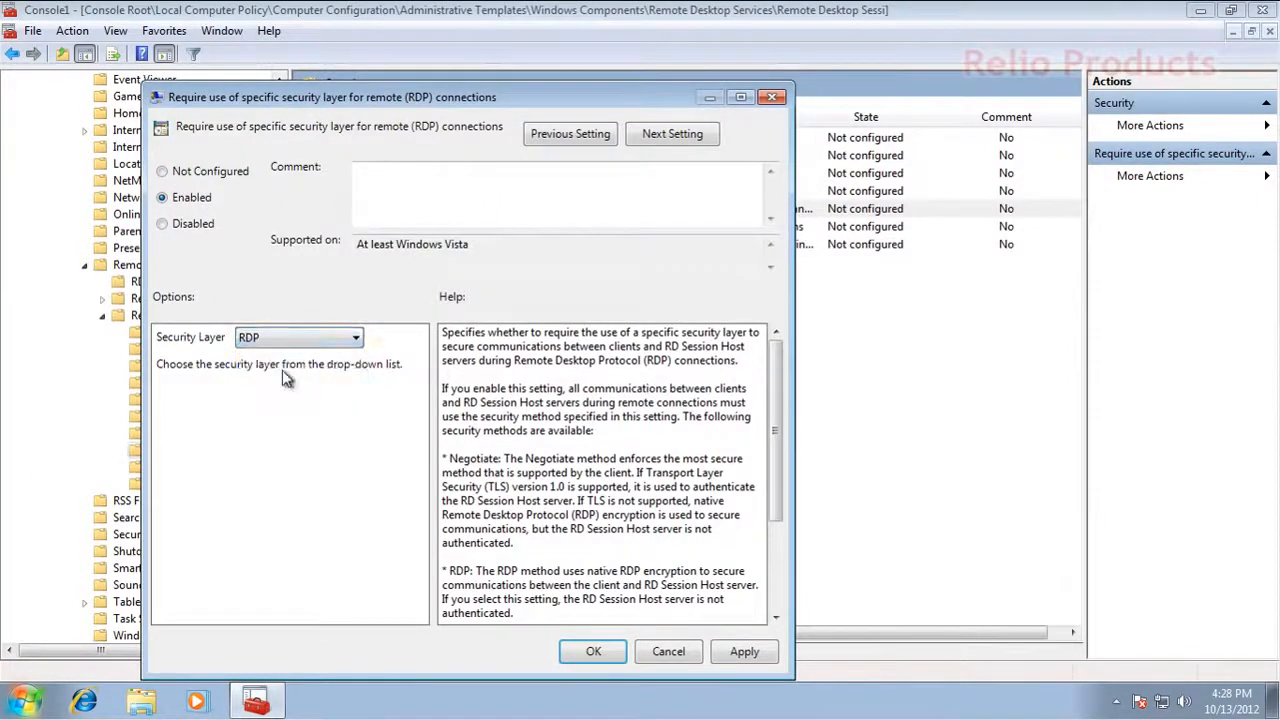
click(355, 337)
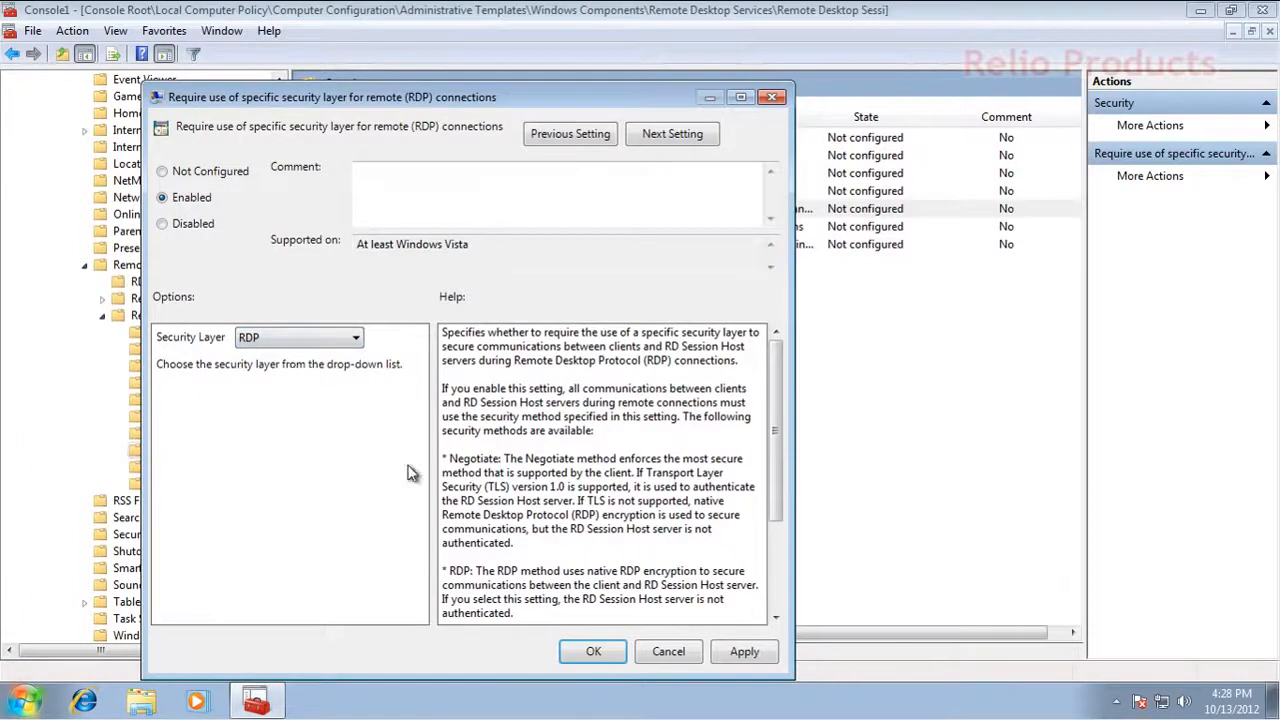
click(744, 651)
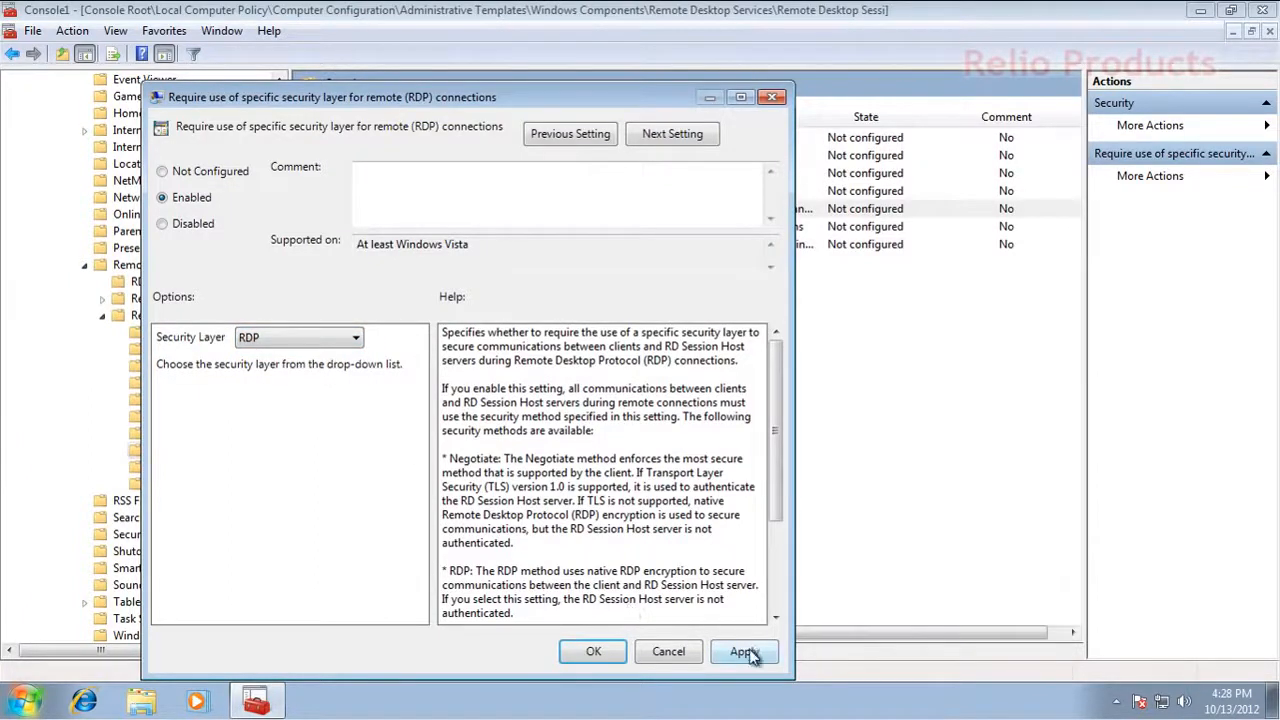
click(744, 651)
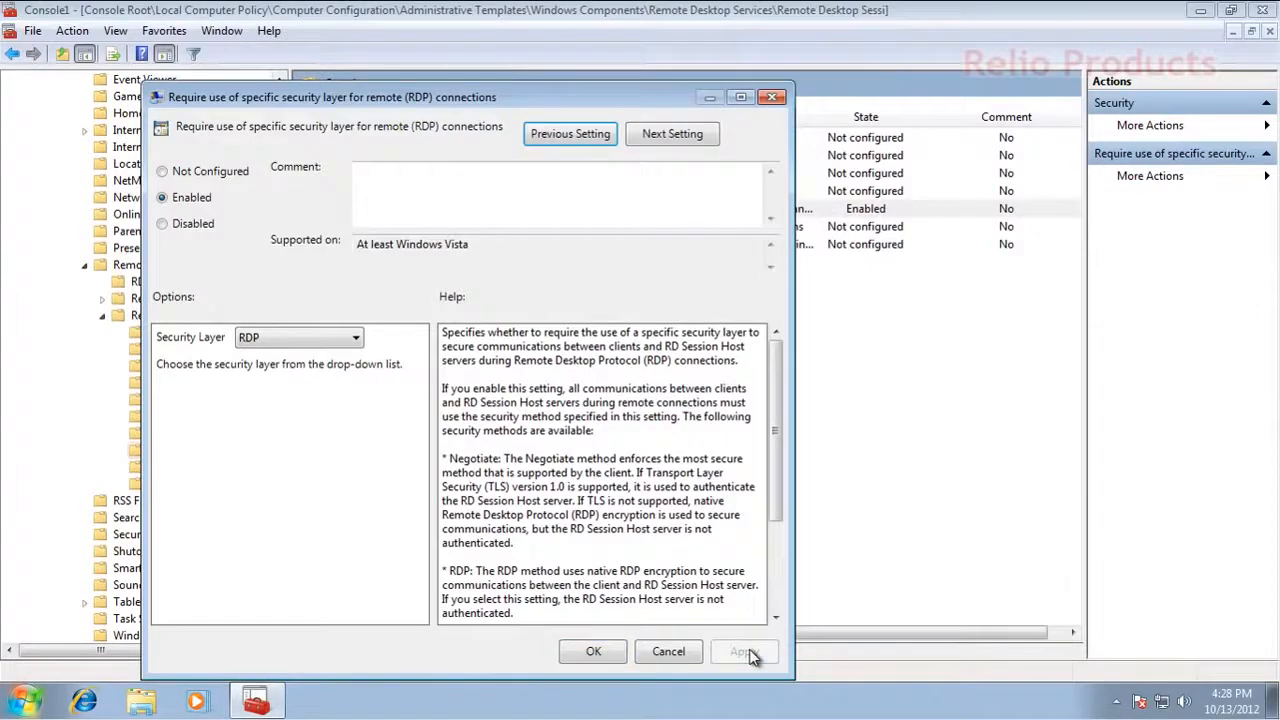
click(593, 651)
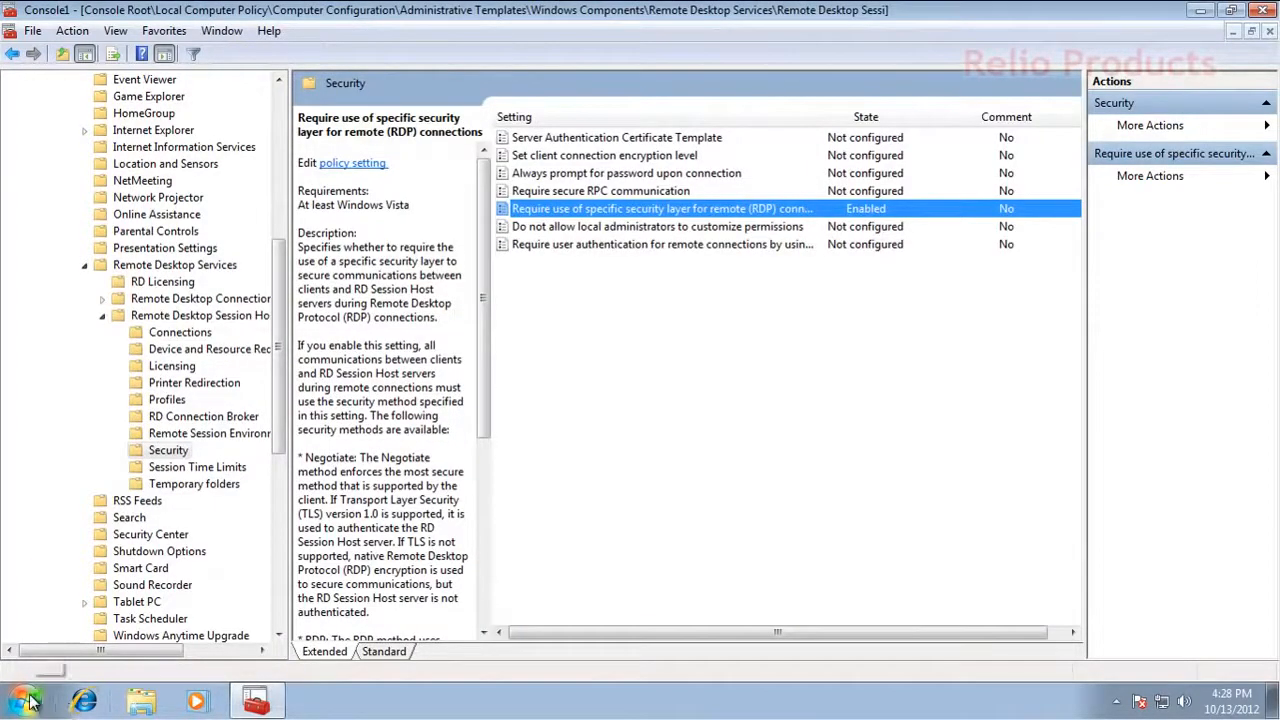
Search the Start menu for services.msc to launch Services
click(18, 699)
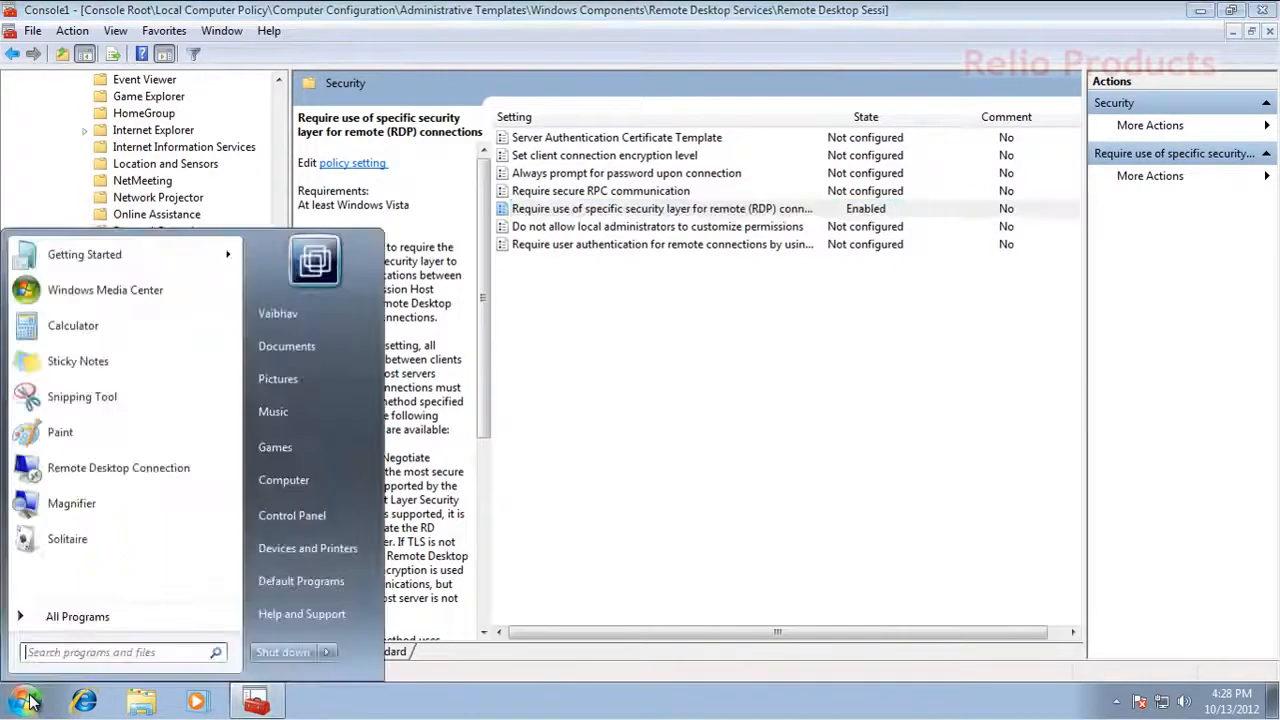
mouse_move(283, 480)
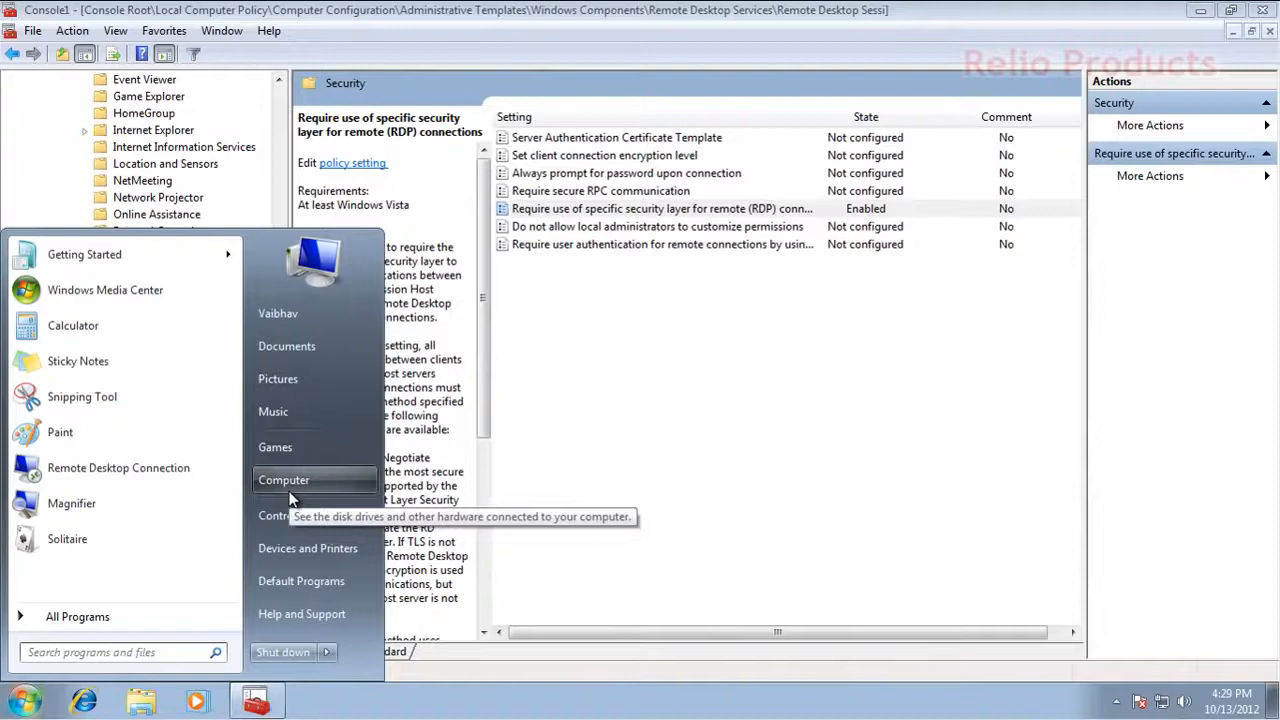
text(serbi)
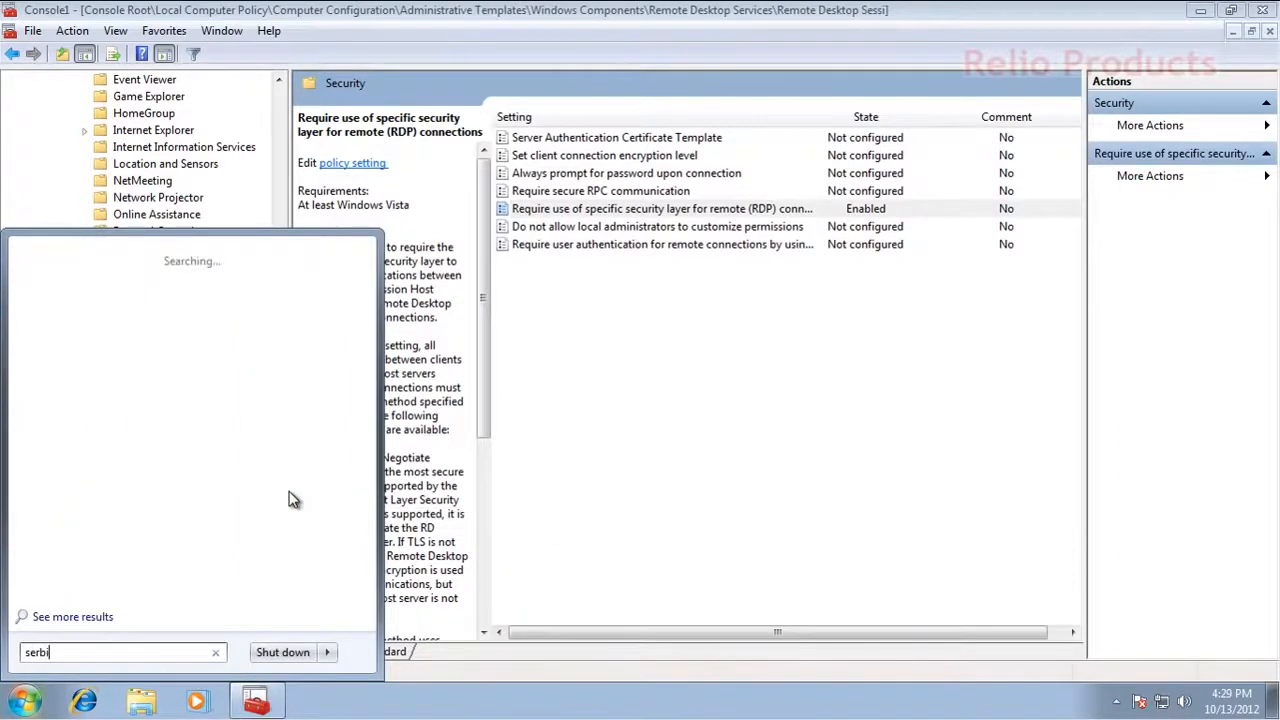
text(services.m)
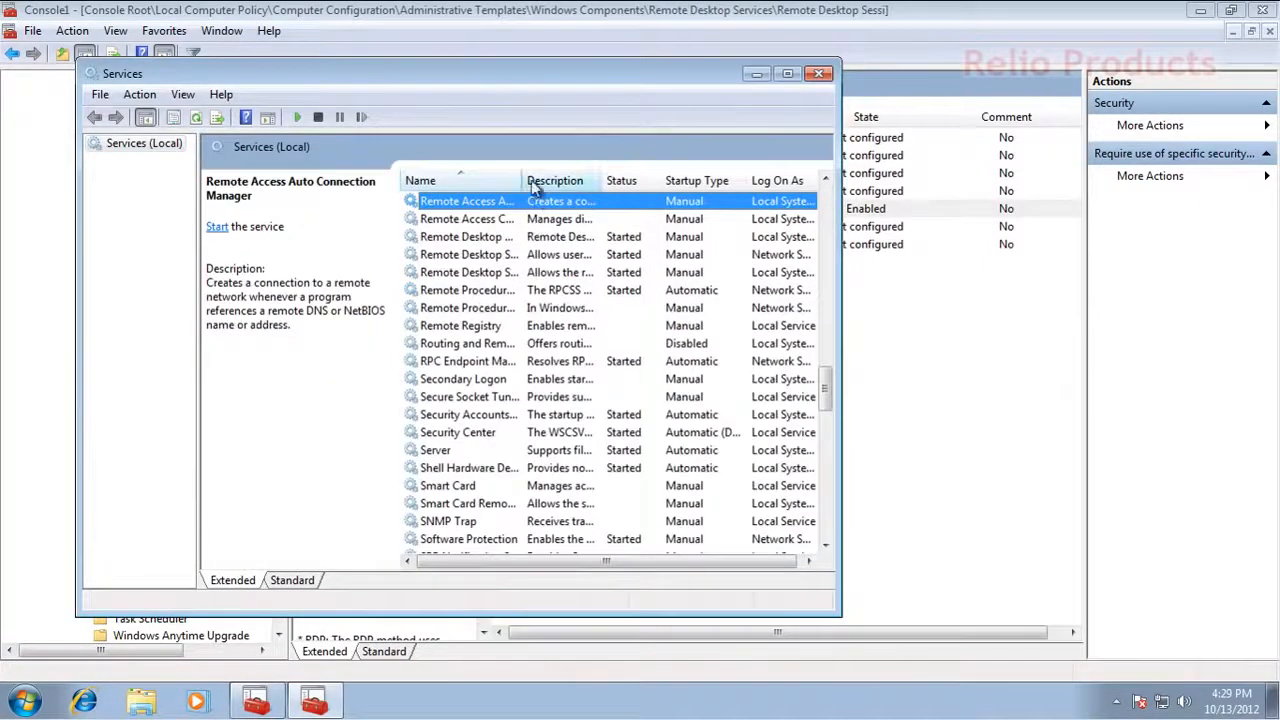
Restart Remote Desktop Services, accepting the UserMode Port Redirector restart, and close Services
click(482, 254)
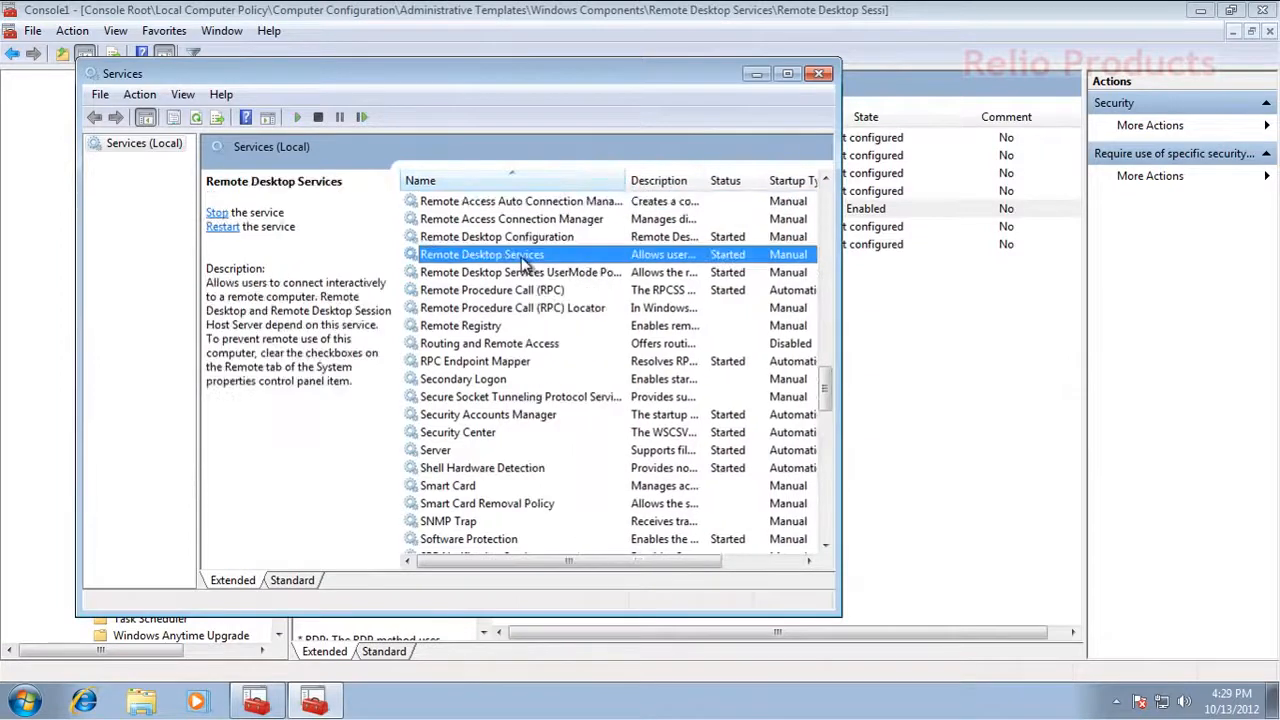
right_click(481, 254)
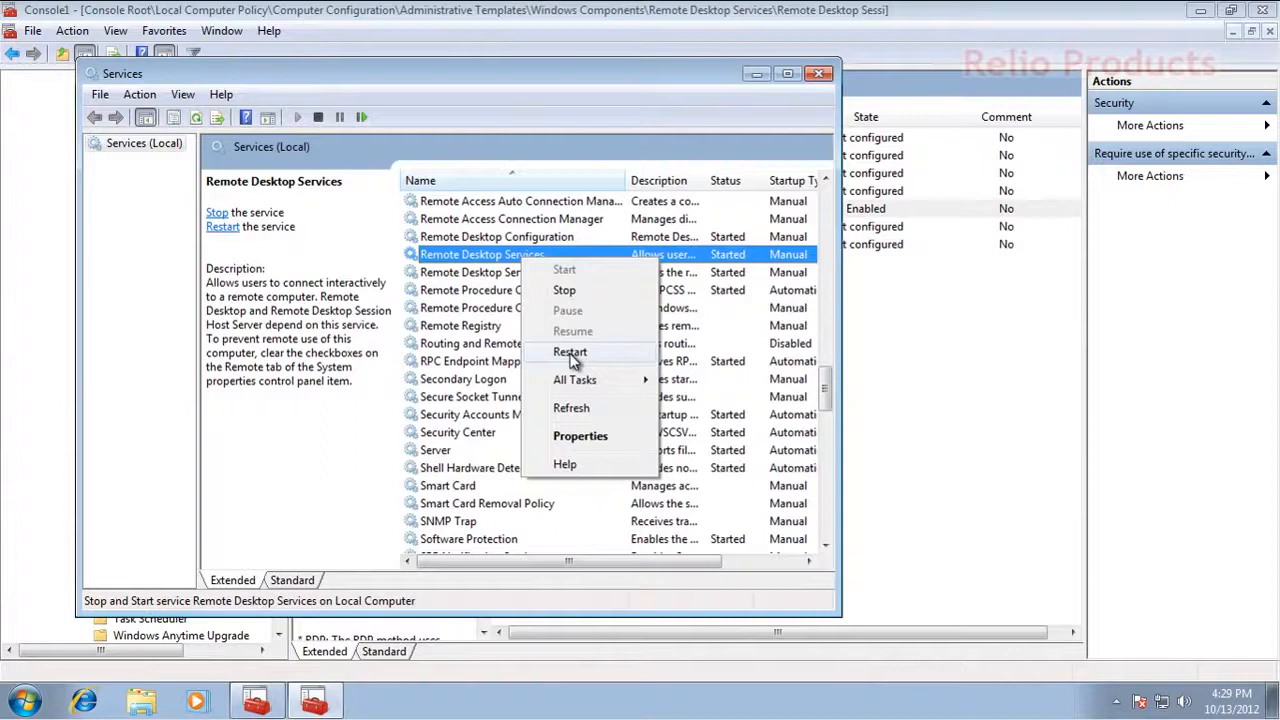
click(570, 352)
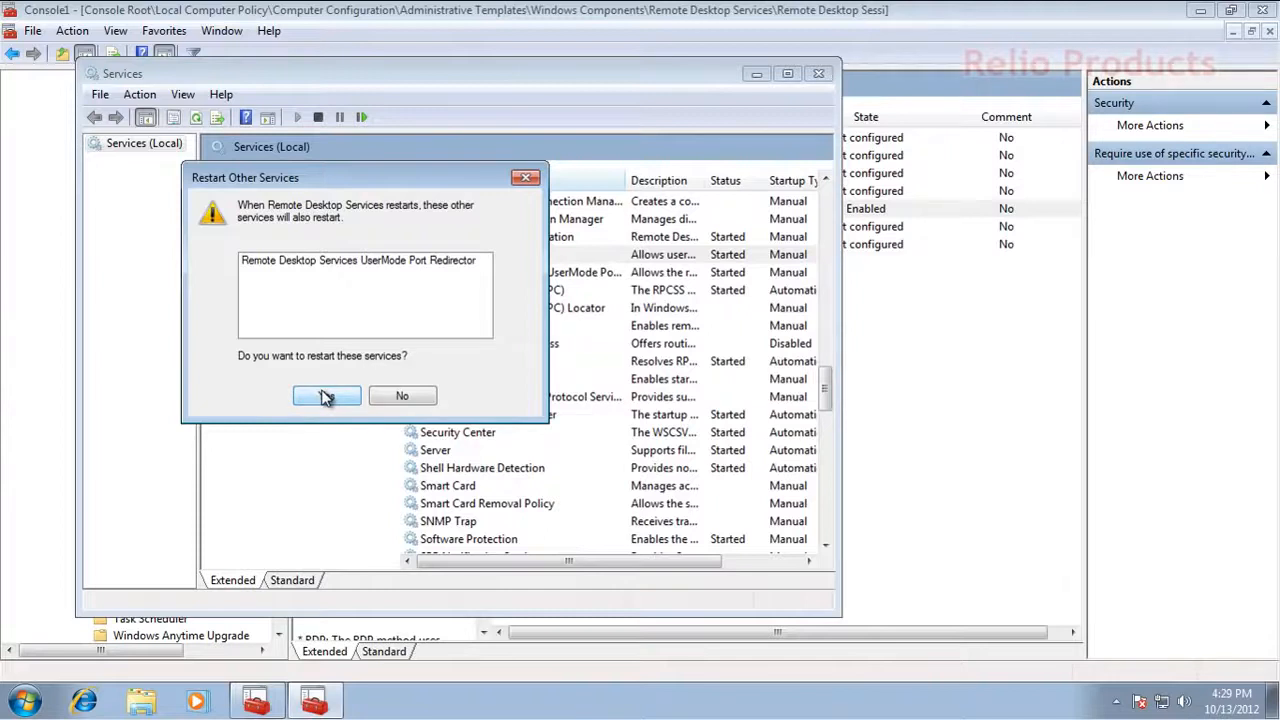
click(327, 396)
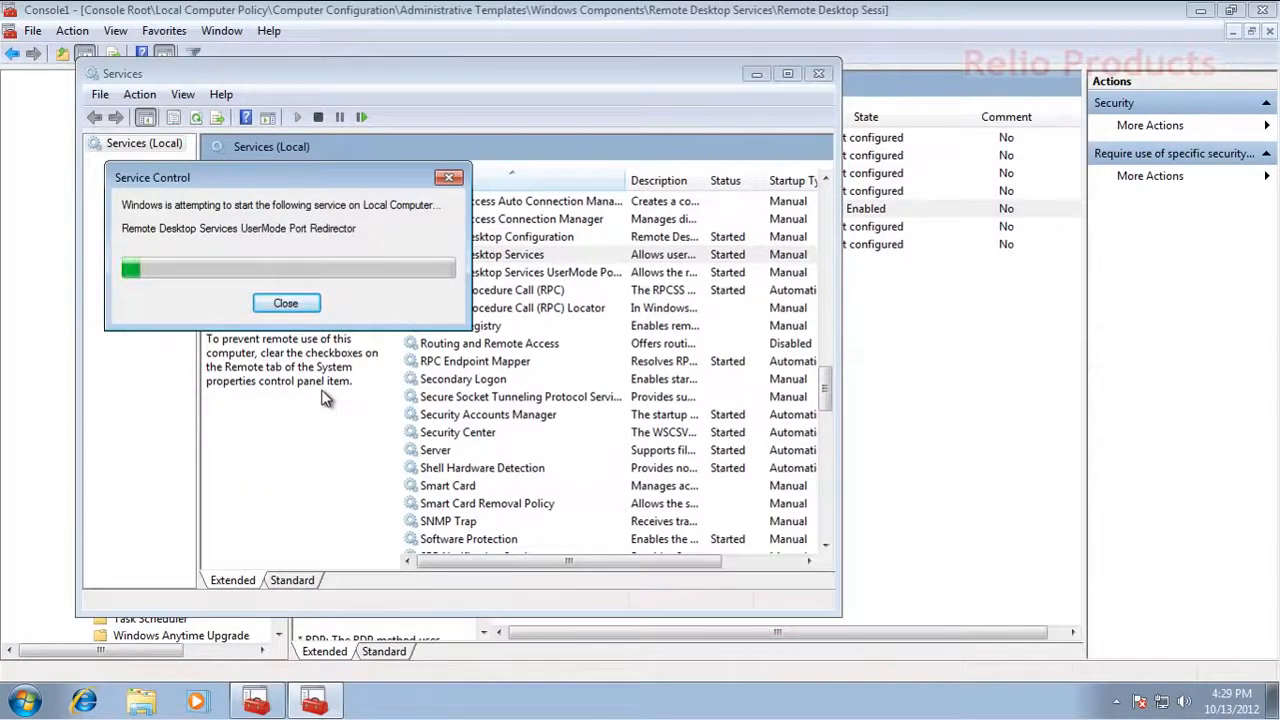
click(285, 303)
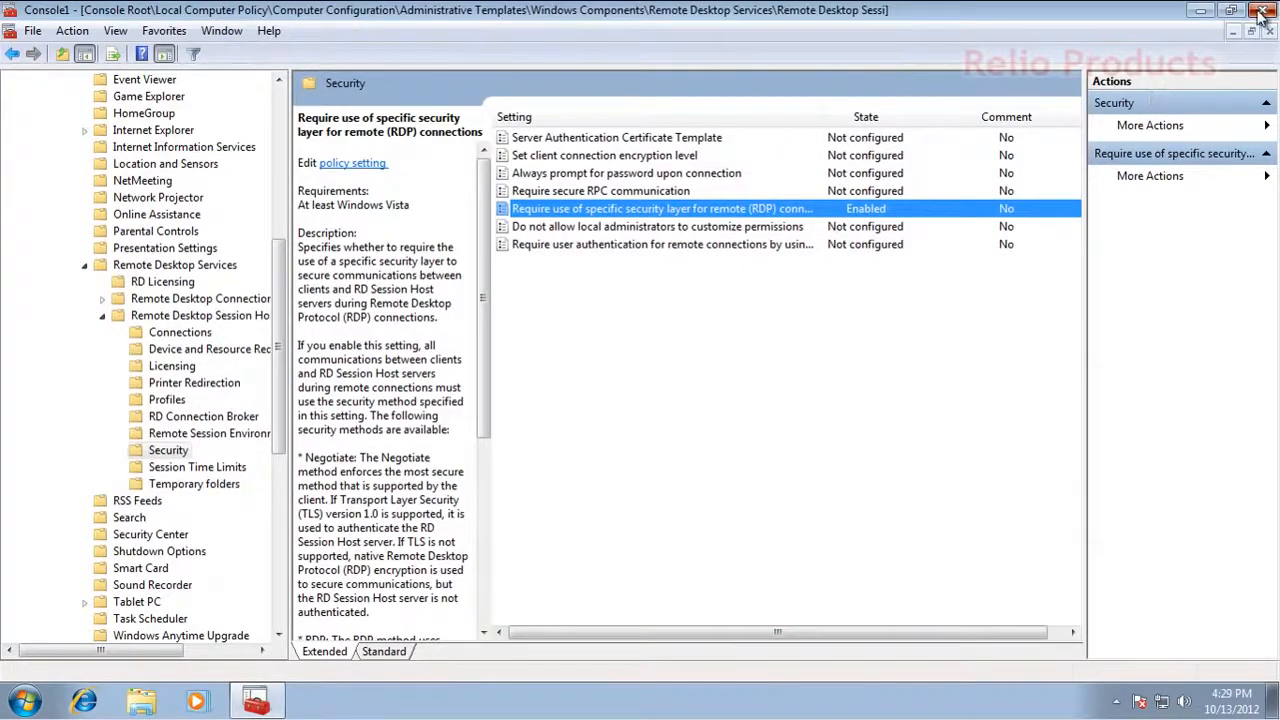
click(1259, 10)
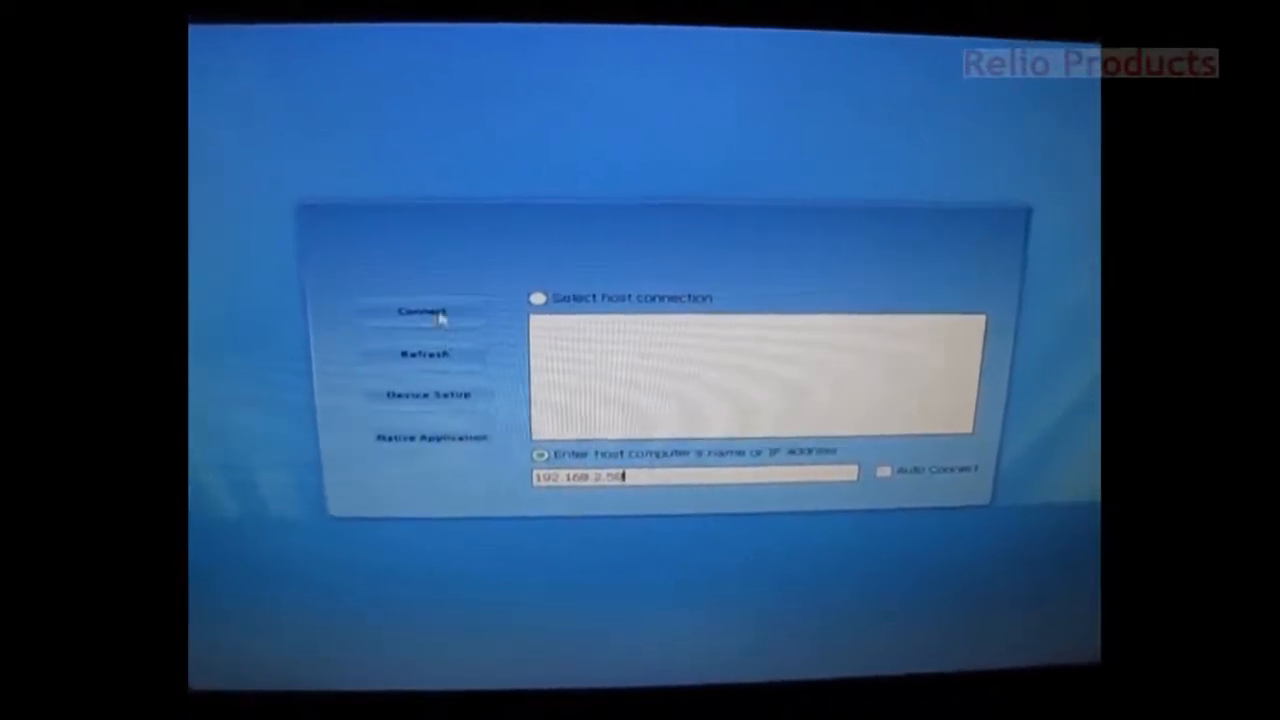
Connect to 192.168.2.58 with the password, suppressing and accepting the identity warning
click(420, 311)
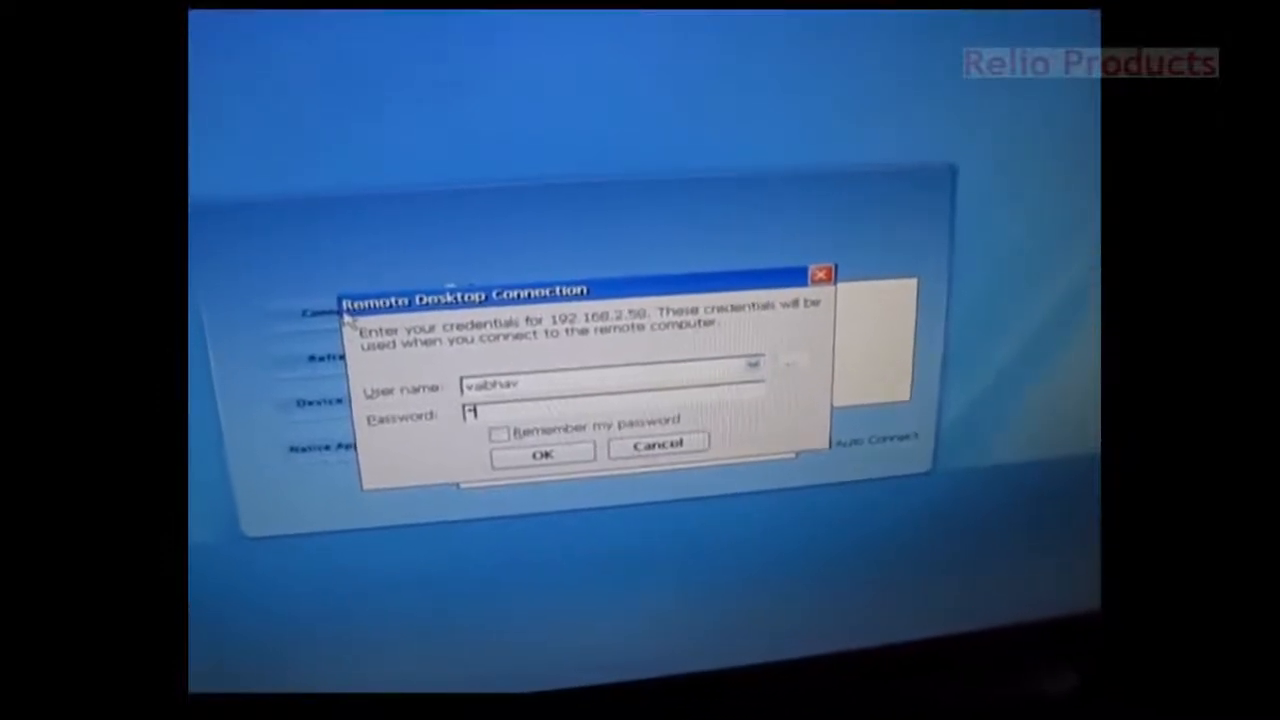
text(***)
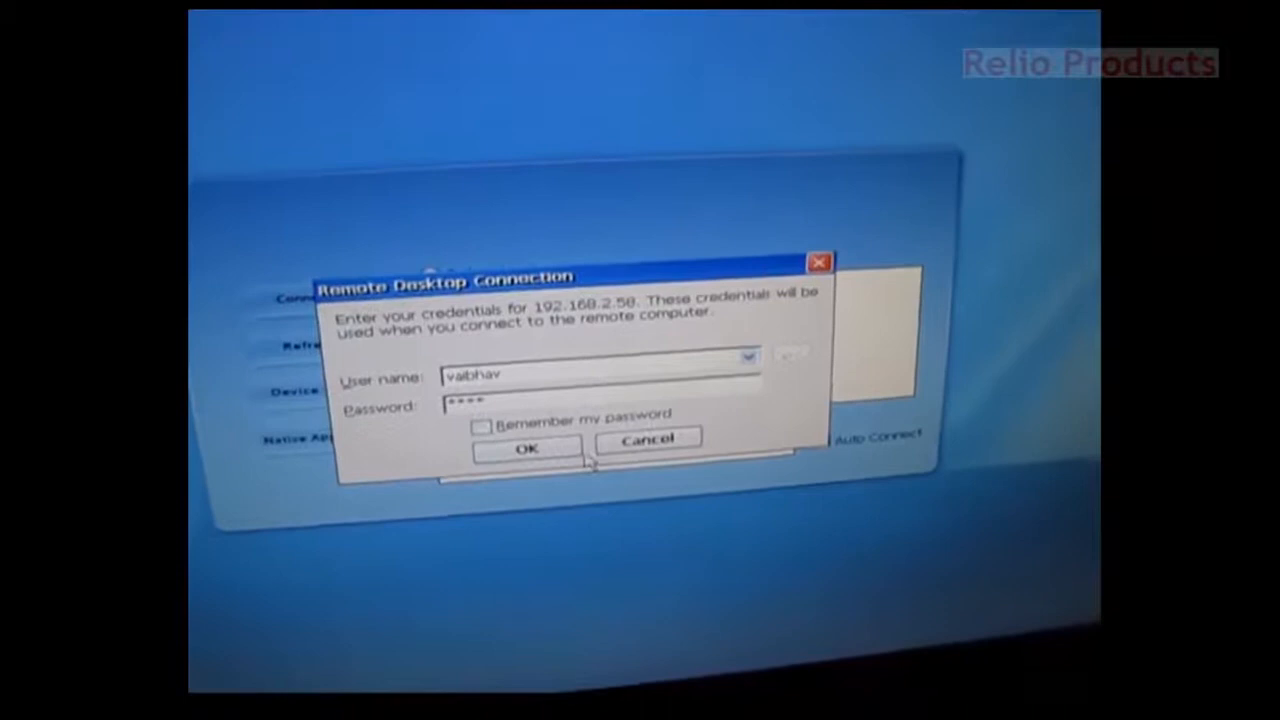
click(527, 449)
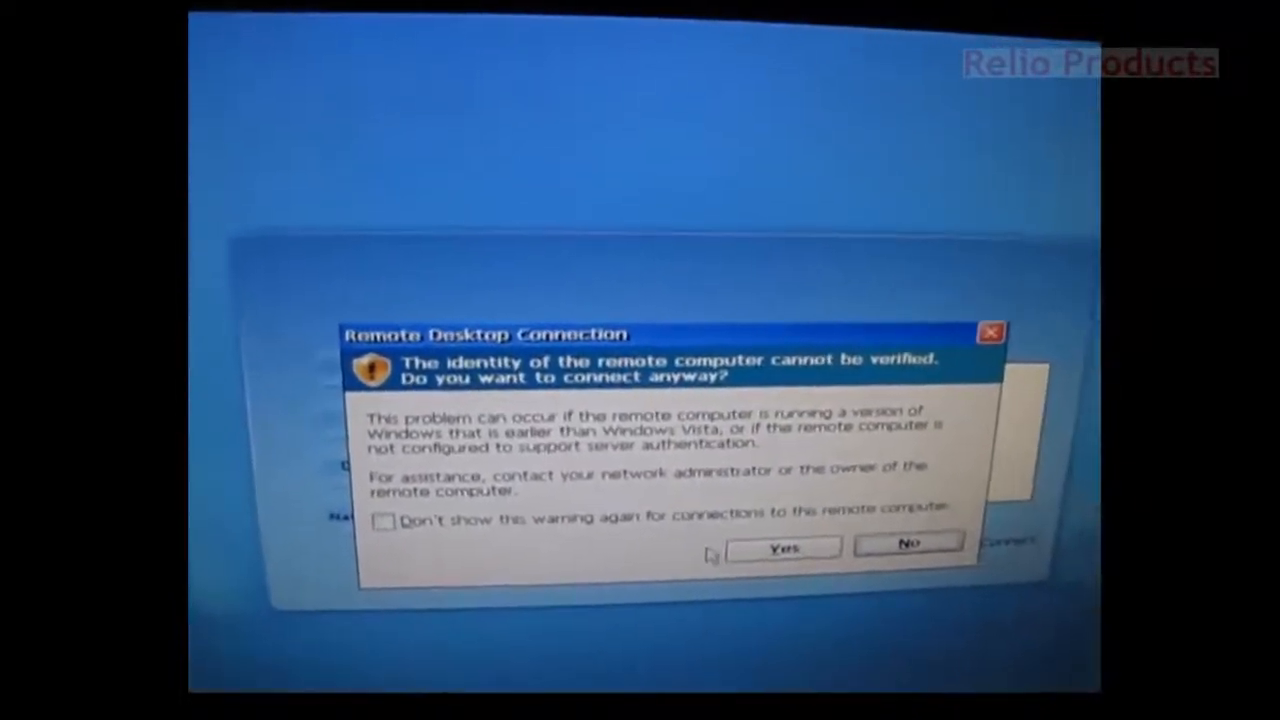
click(386, 521)
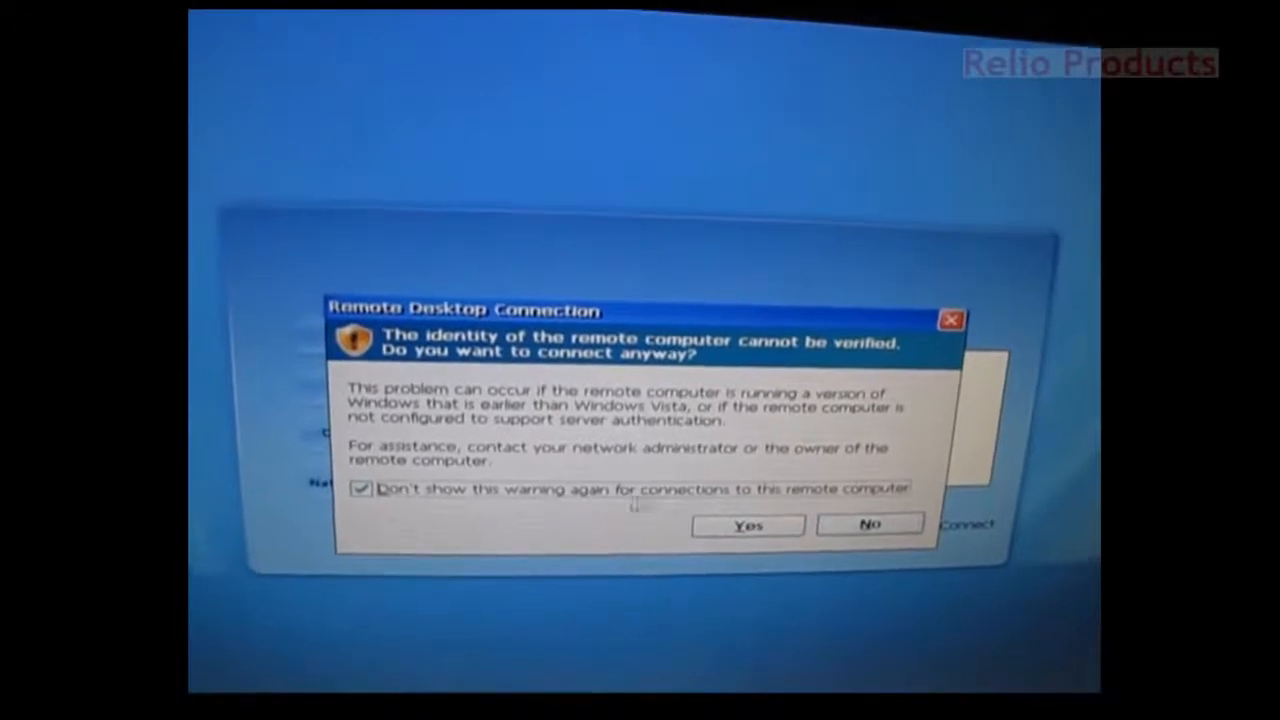
click(747, 525)
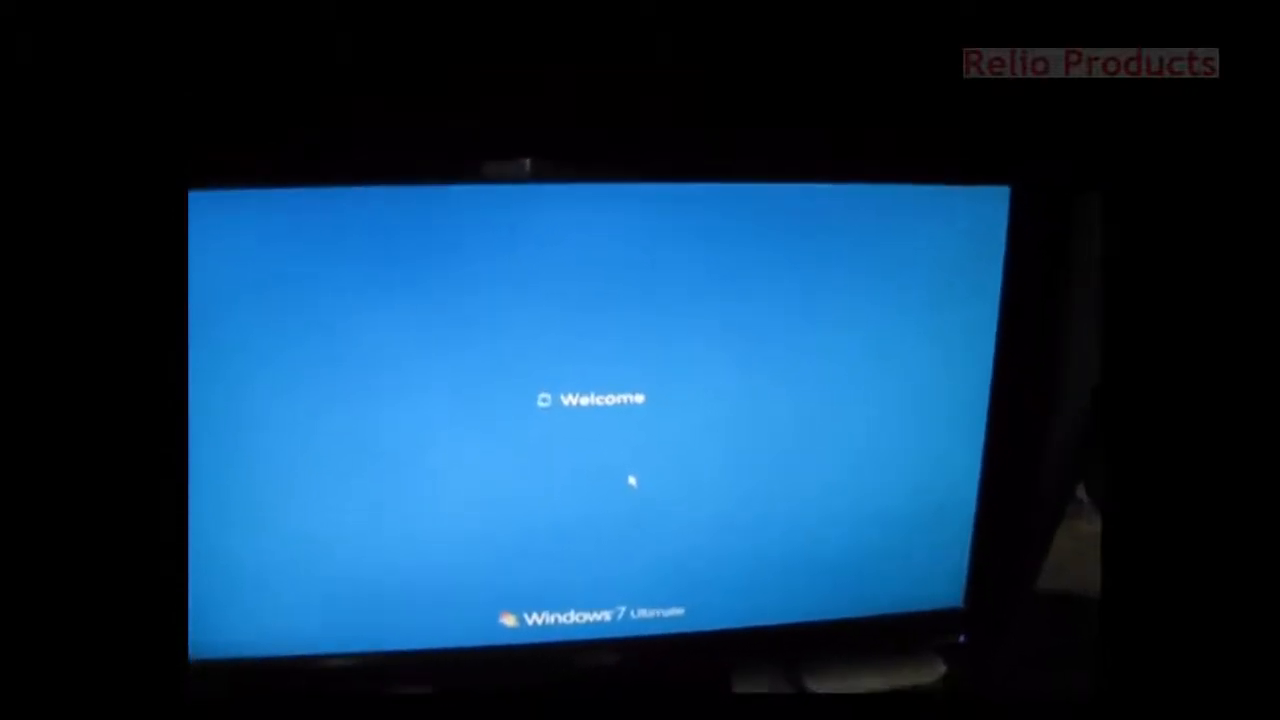